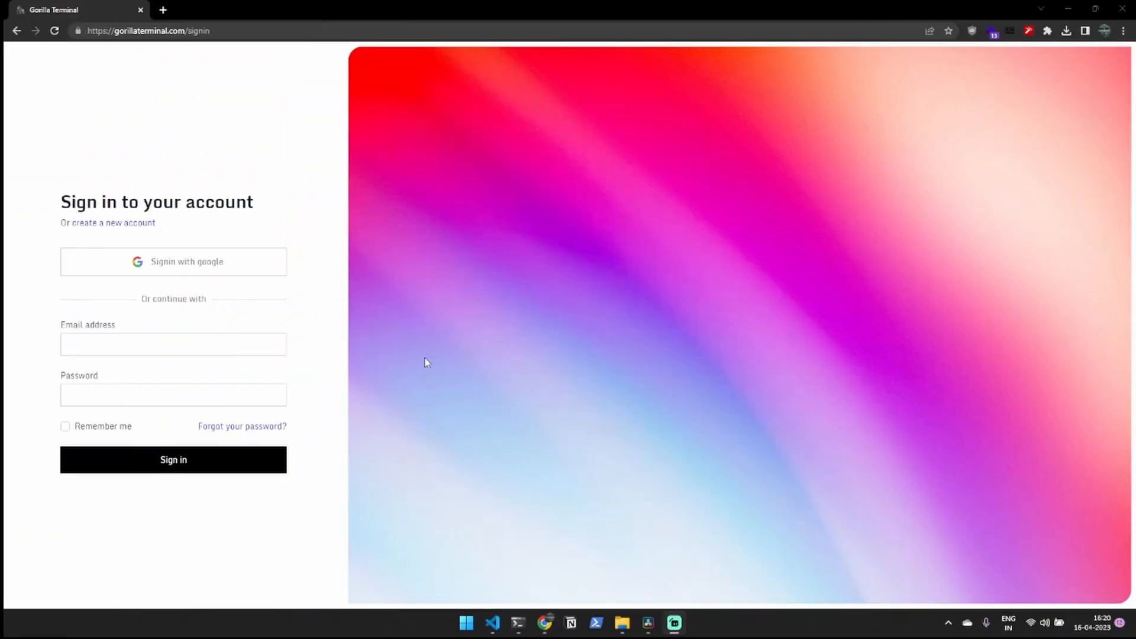
pyautogui.moveTo(178, 272)
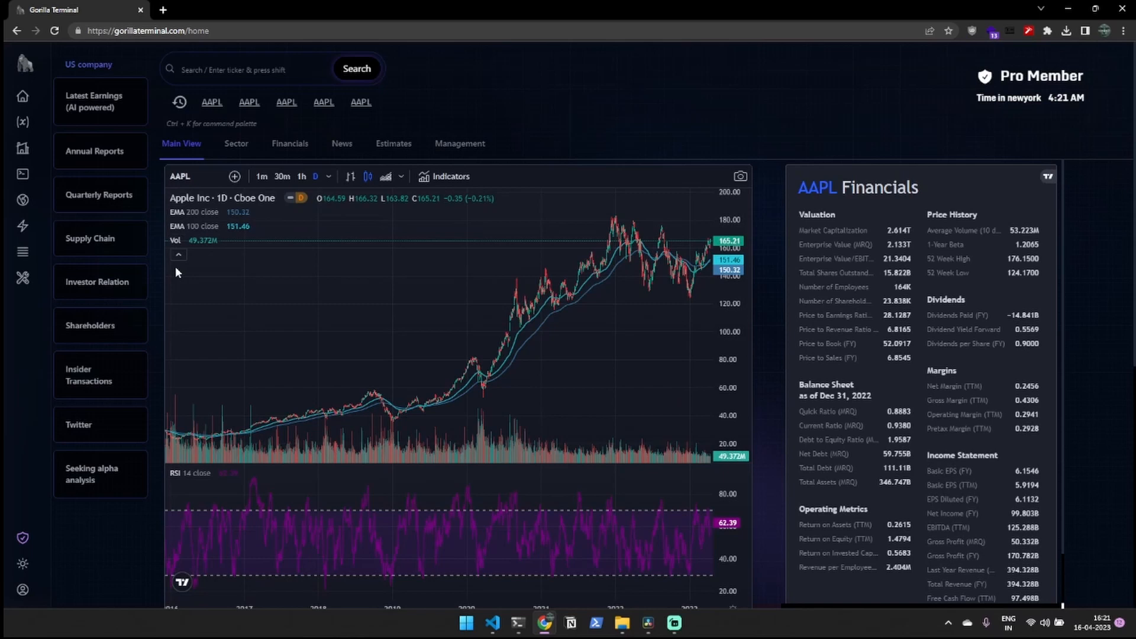
# Step: Search for Microsoft and load MSFT as the active ticker
pyautogui.click(249, 69)
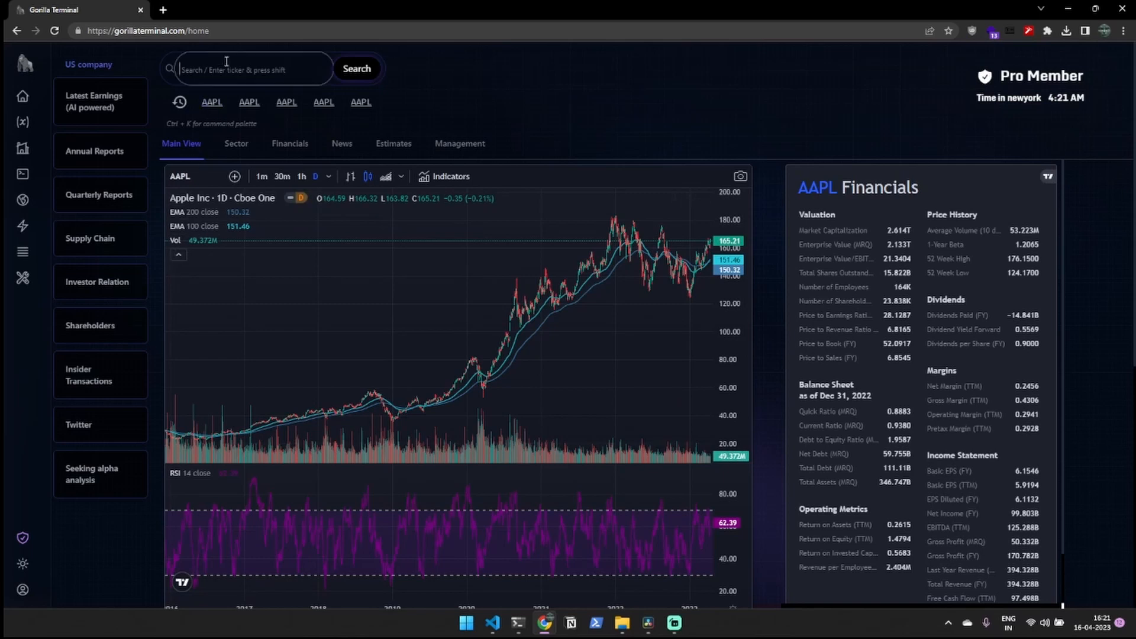
pyautogui.write('mi')
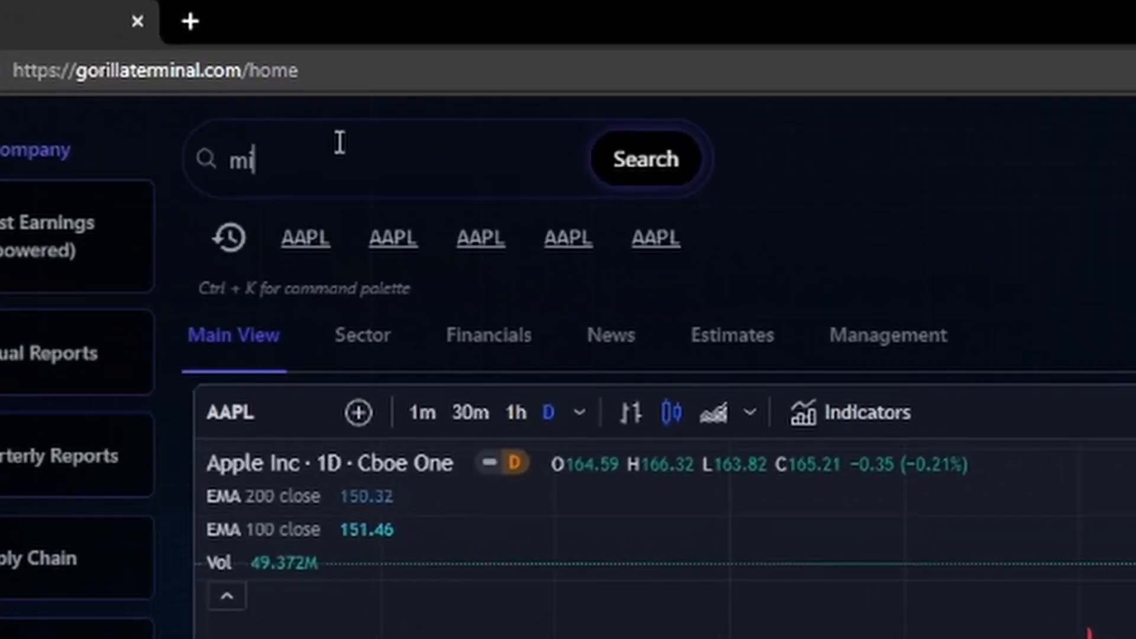
pyautogui.write('cro')
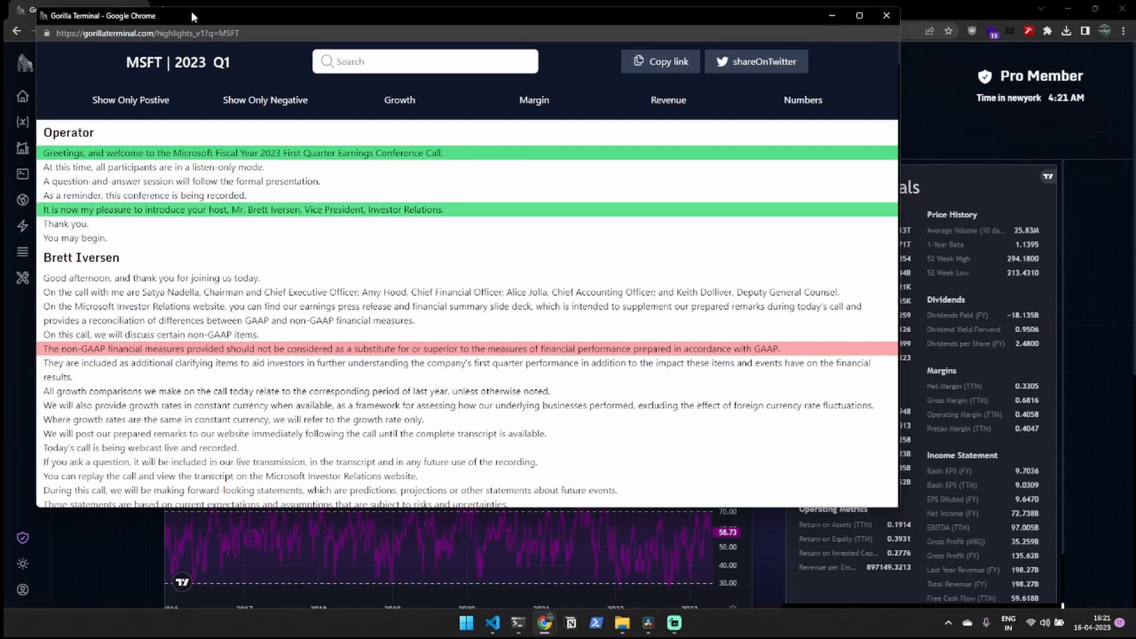
# Step: Show only the negative statements from the MSFT 2023 Q1 earnings call
pyautogui.scroll(-3)
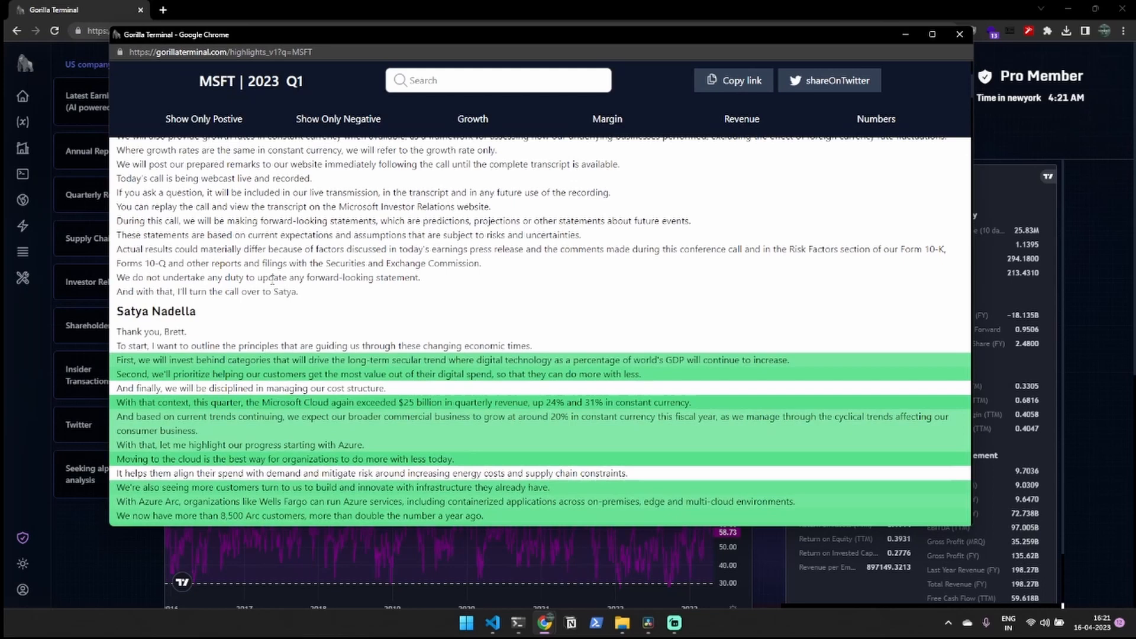
pyautogui.scroll(-3)
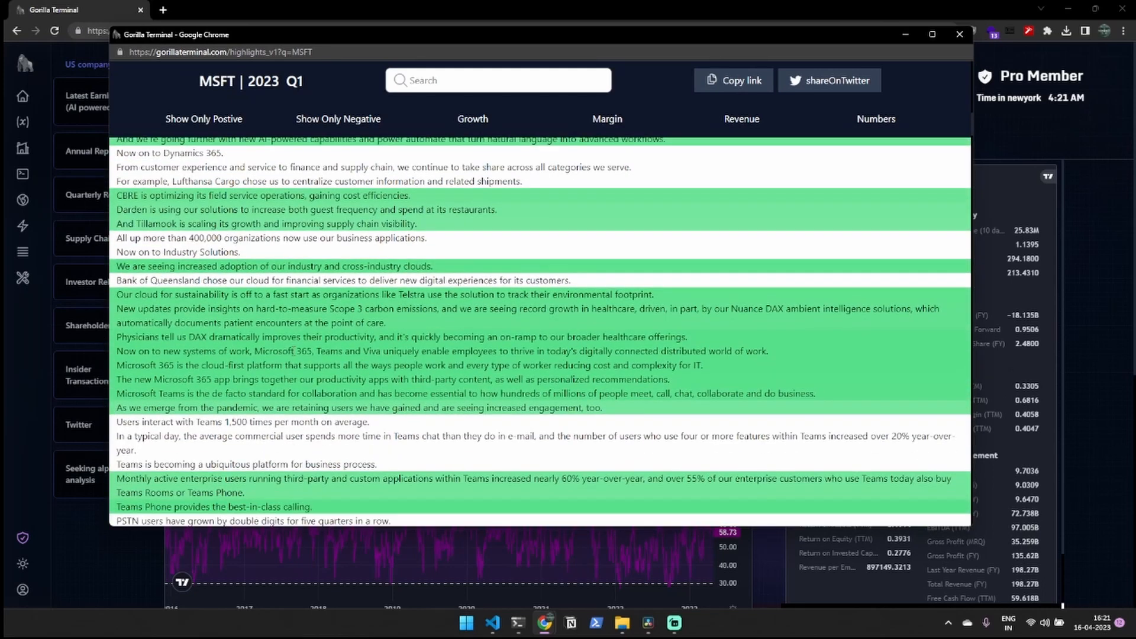
pyautogui.click(337, 119)
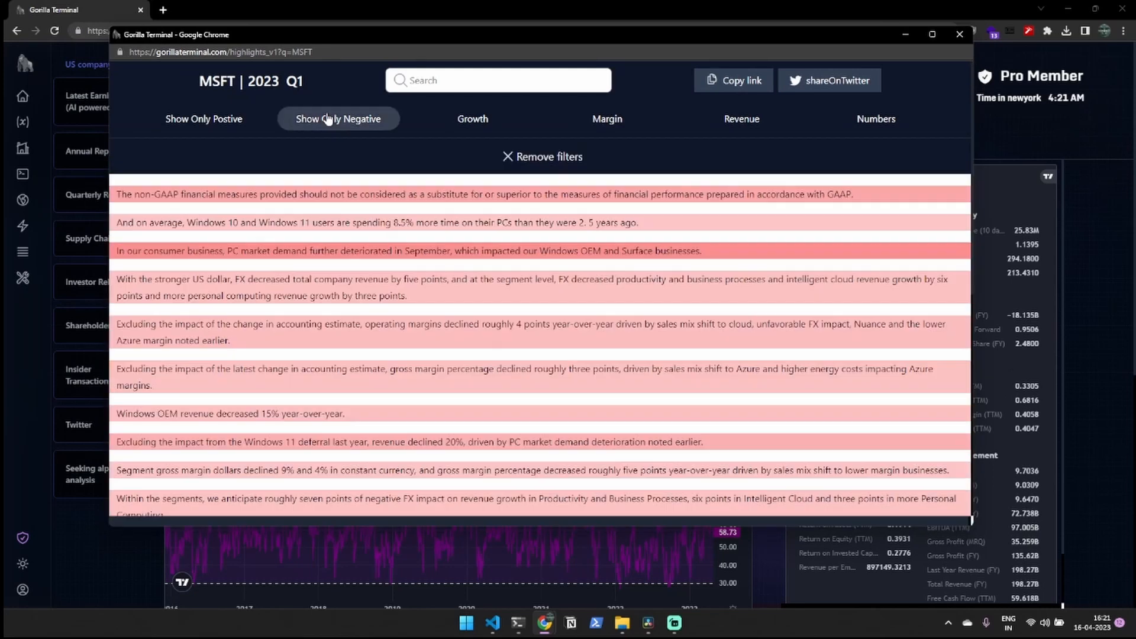
pyautogui.scroll(-3)
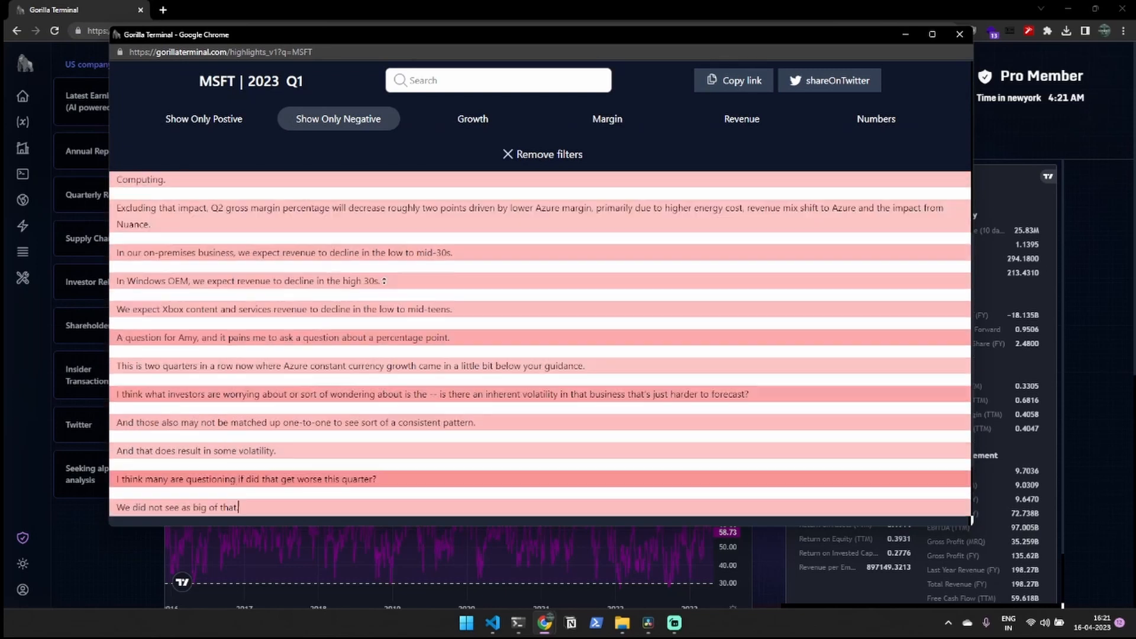
# Step: Filter the transcript to growth mentions, then to revenue mentions
pyautogui.click(473, 118)
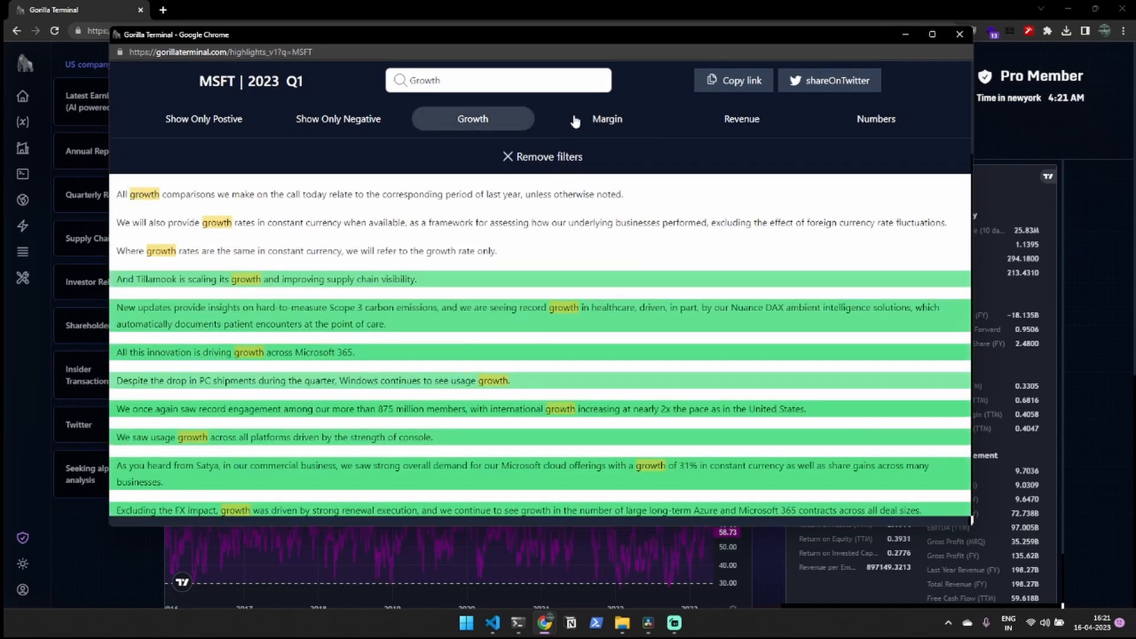
pyautogui.click(741, 118)
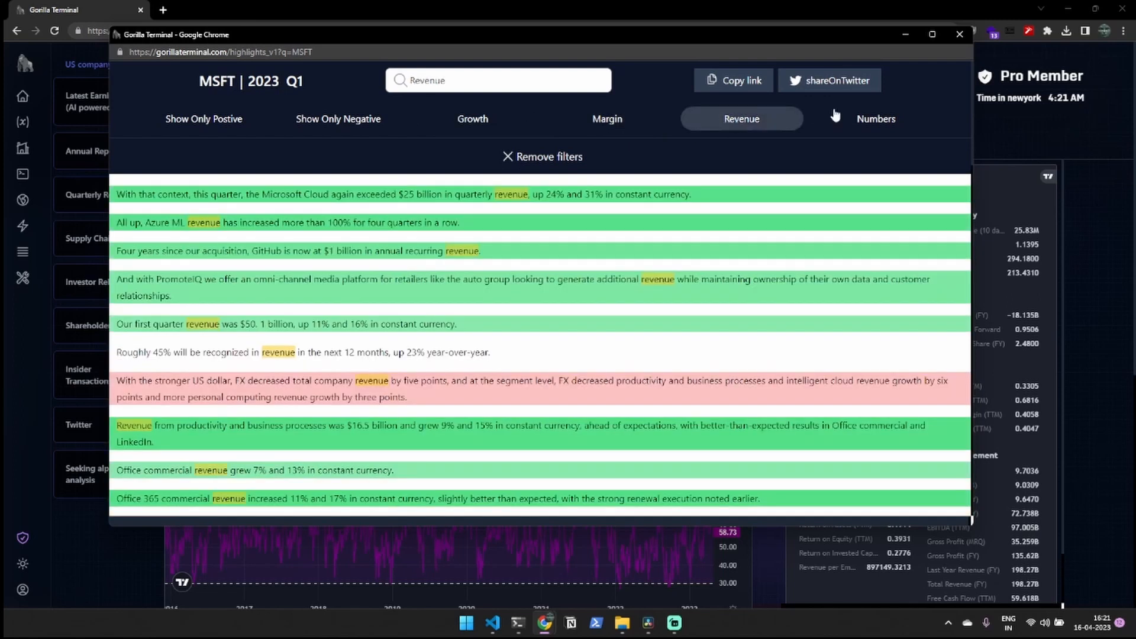
pyautogui.click(960, 35)
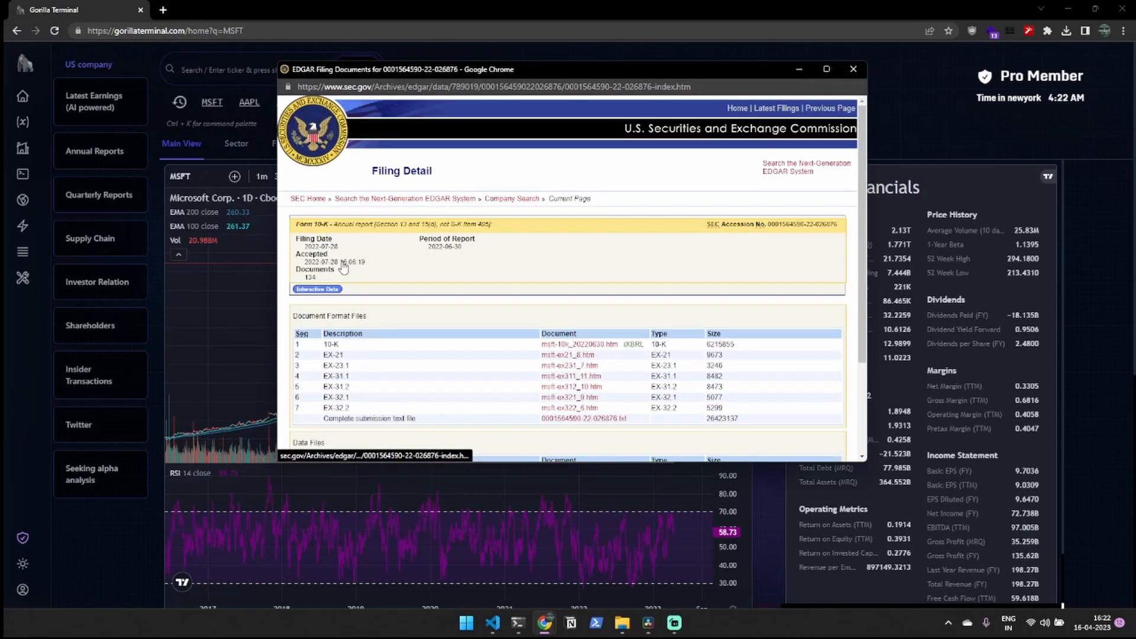
# Step: Review the 10-K filing detail, then list Microsoft's suppliers on the Supply Chain page
pyautogui.click(577, 343)
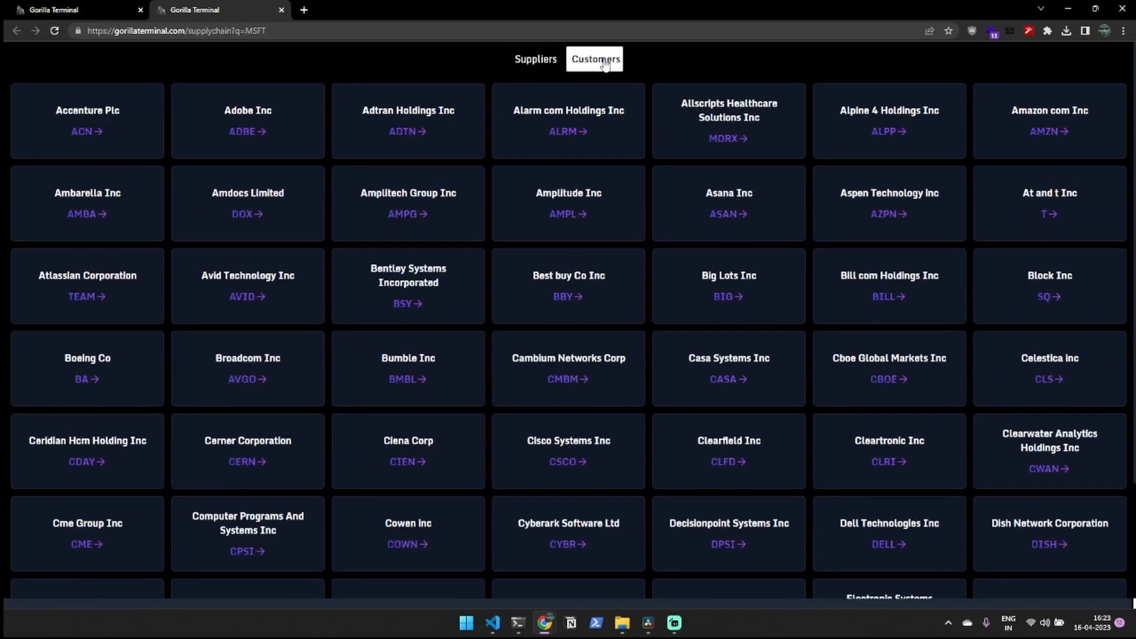
pyautogui.click(541, 59)
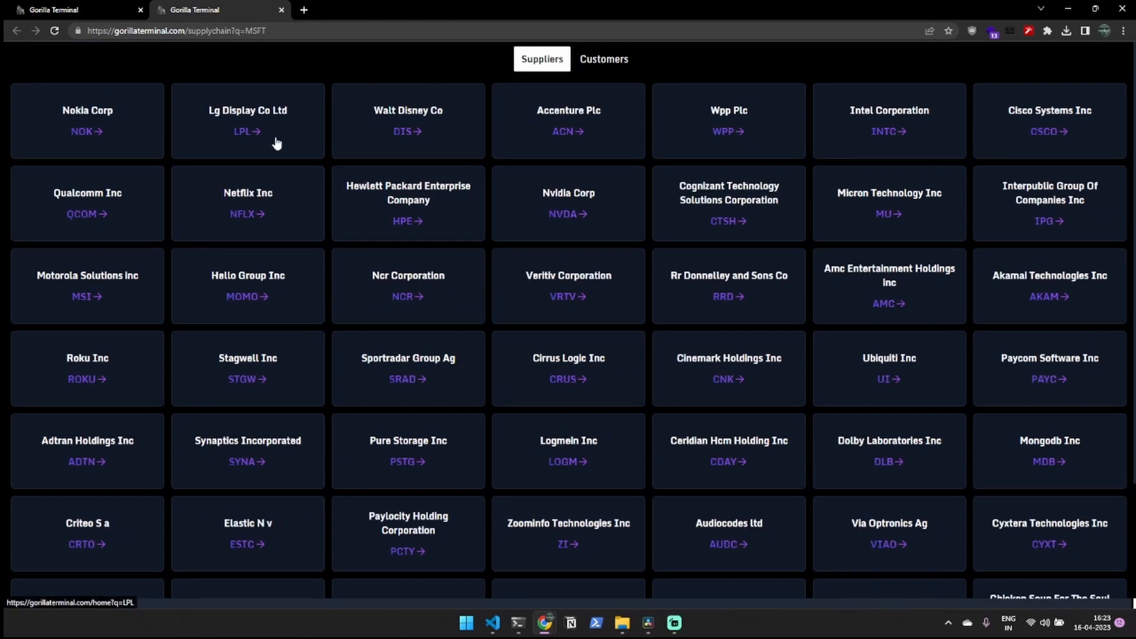
pyautogui.moveTo(547, 64)
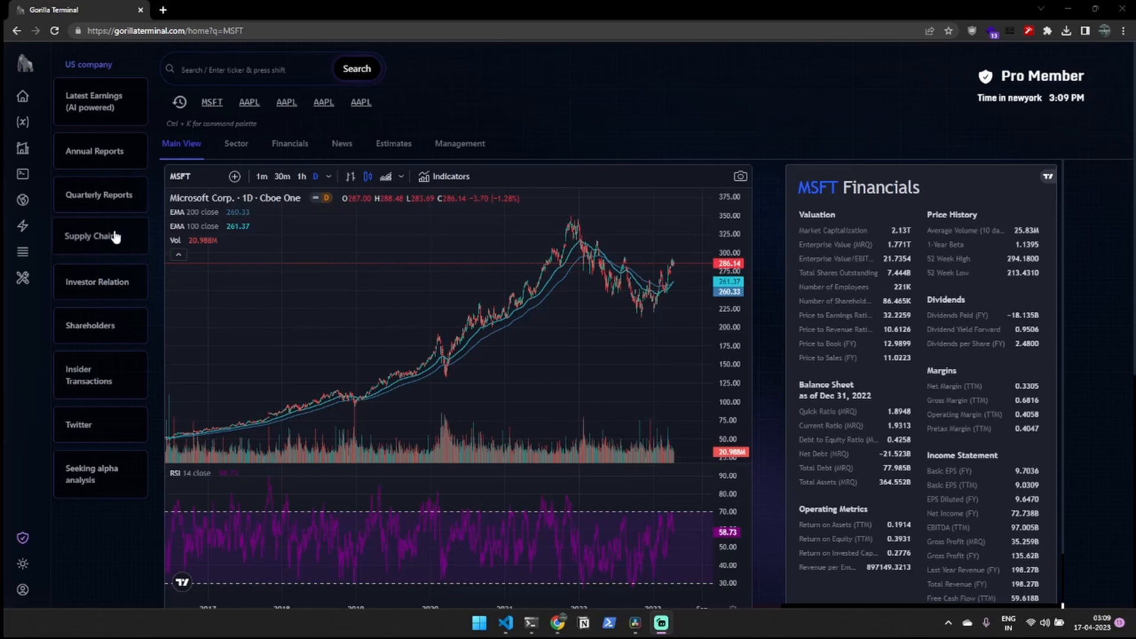
pyautogui.click(96, 282)
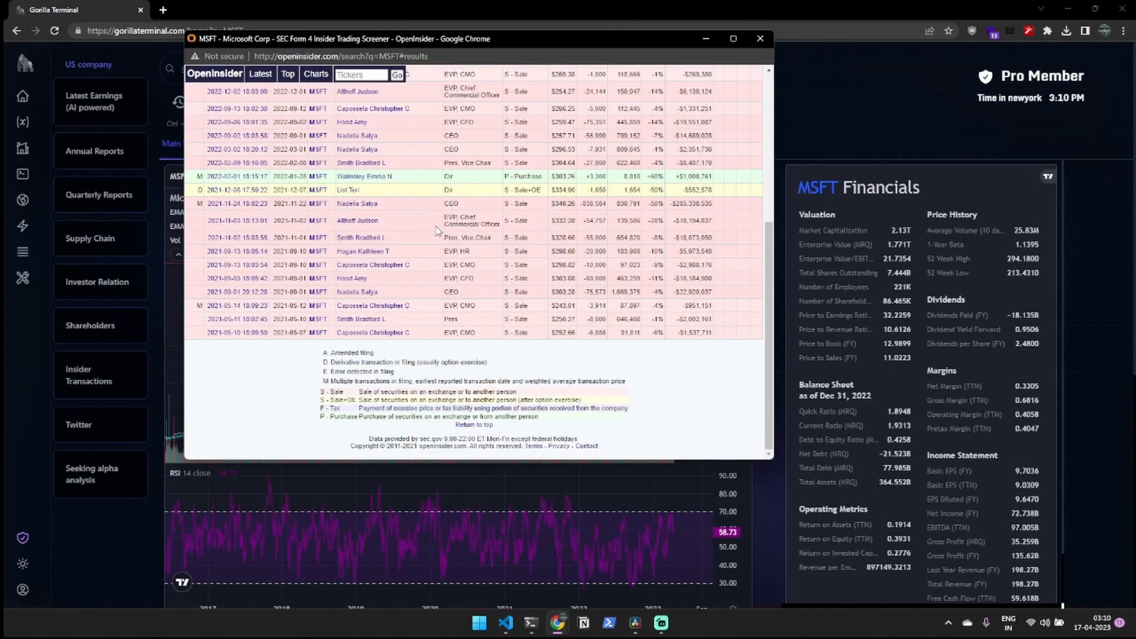
pyautogui.click(760, 38)
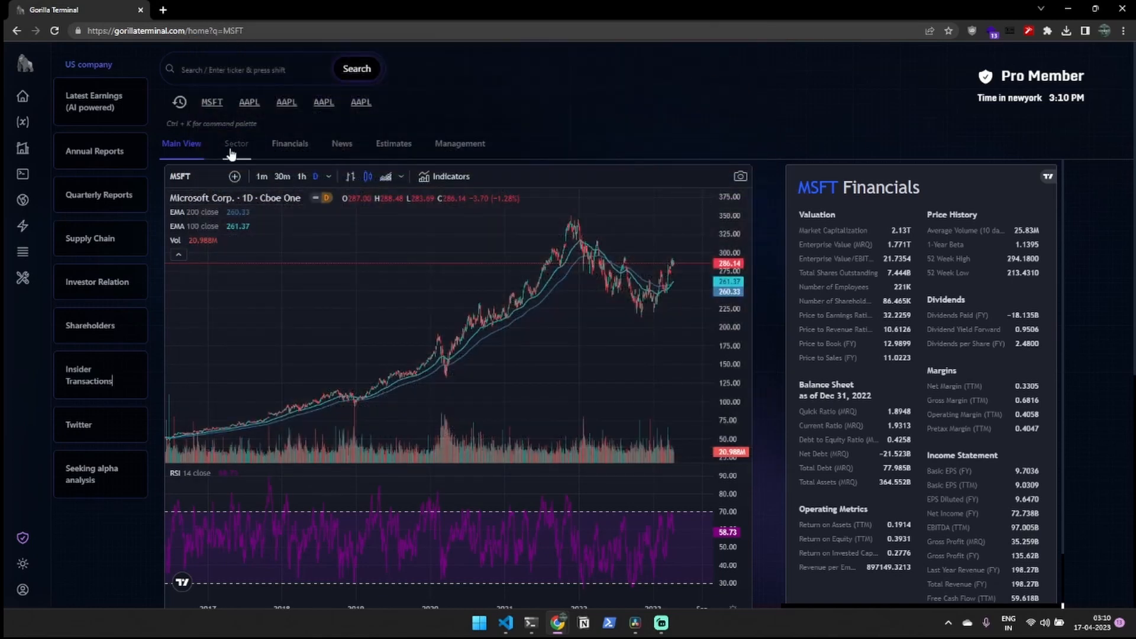
# Step: Plot the Technology sector scatter of Earnings Growth versus Ebitda Margins with MSFT marked
pyautogui.click(236, 144)
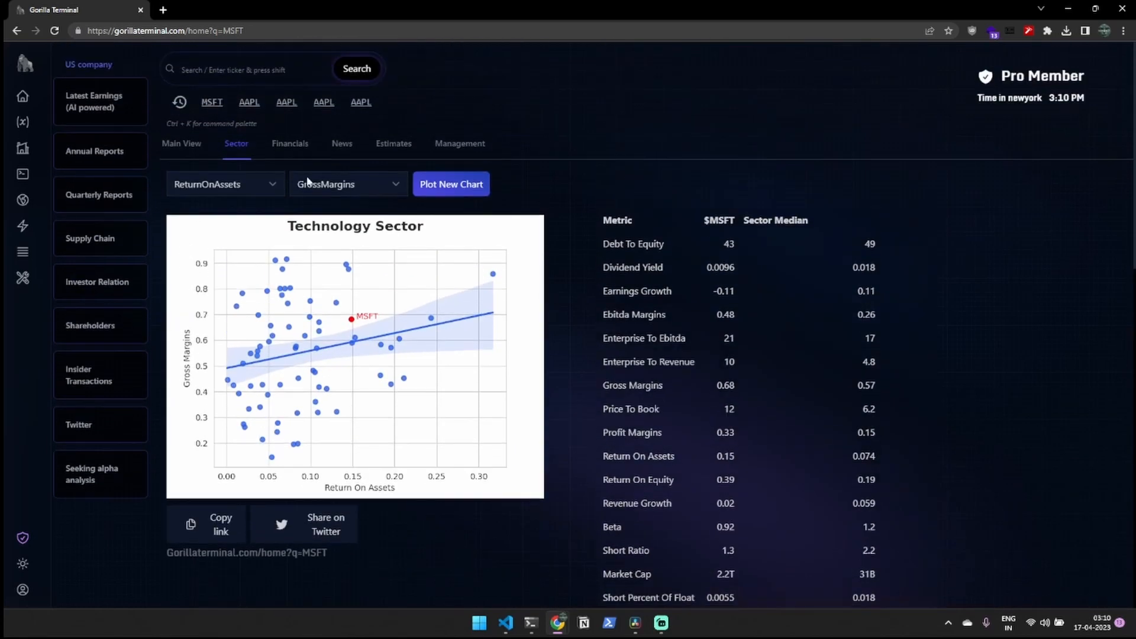
pyautogui.click(225, 184)
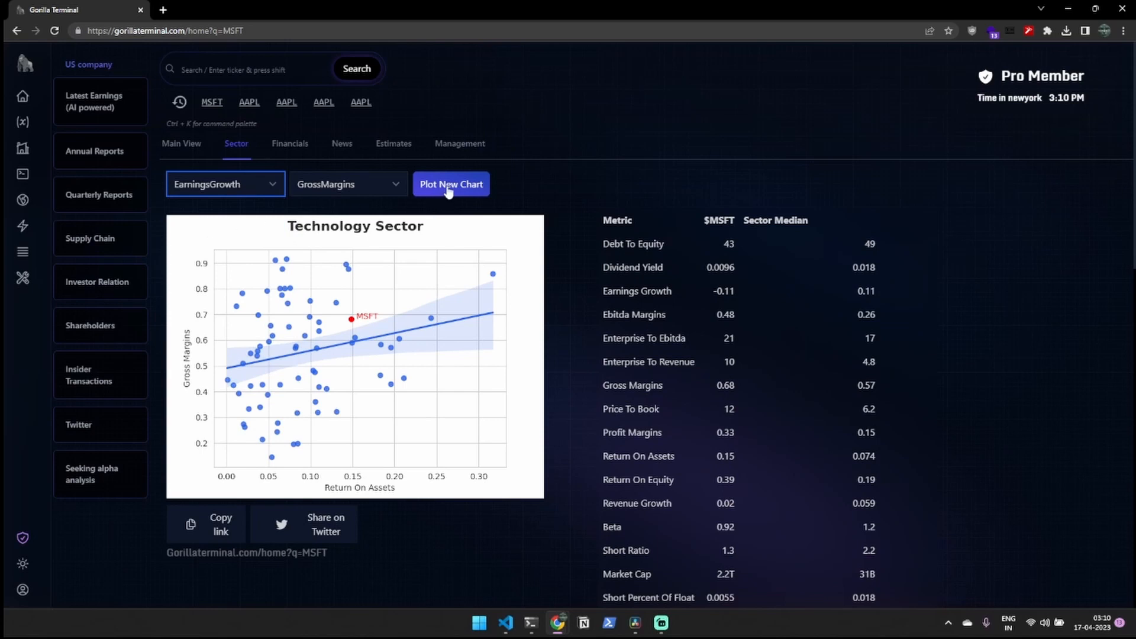
pyautogui.click(451, 183)
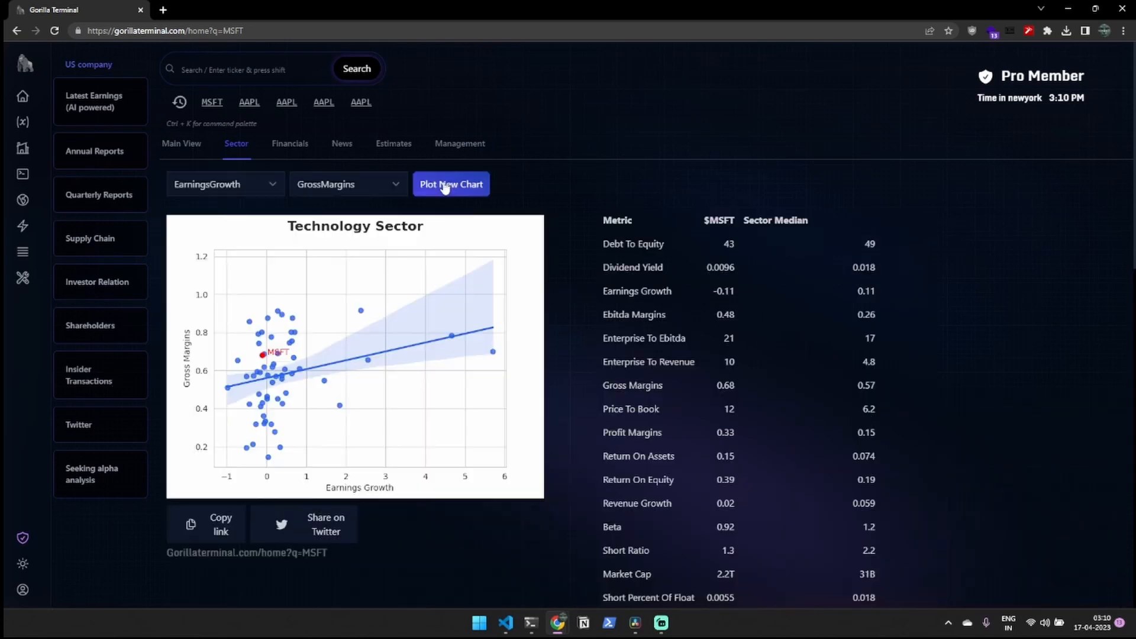
pyautogui.click(348, 185)
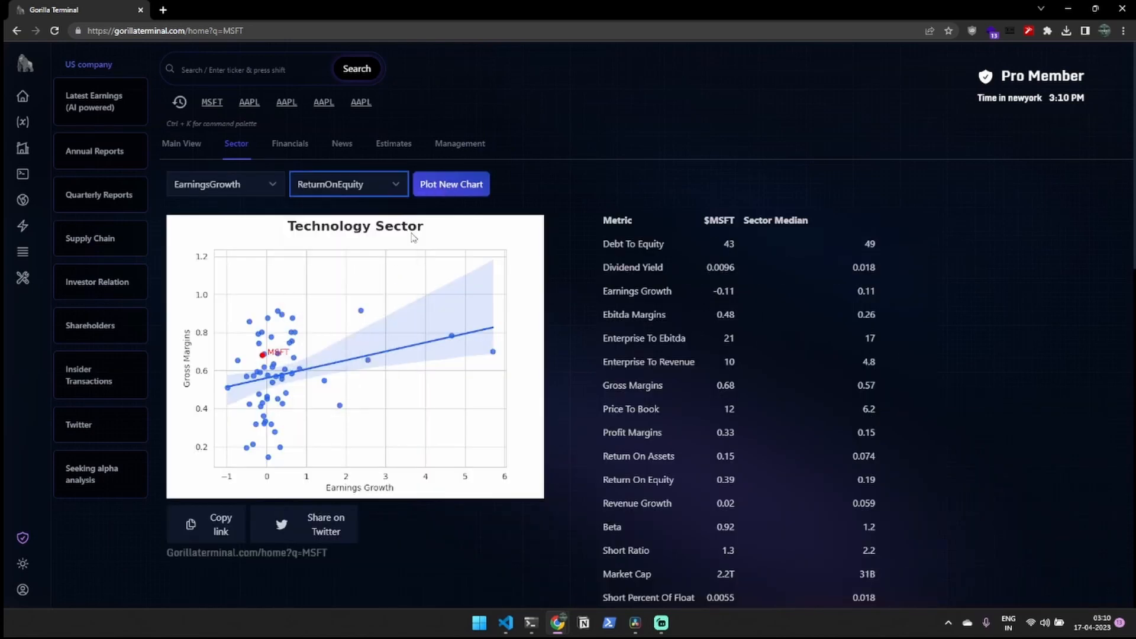
pyautogui.click(450, 183)
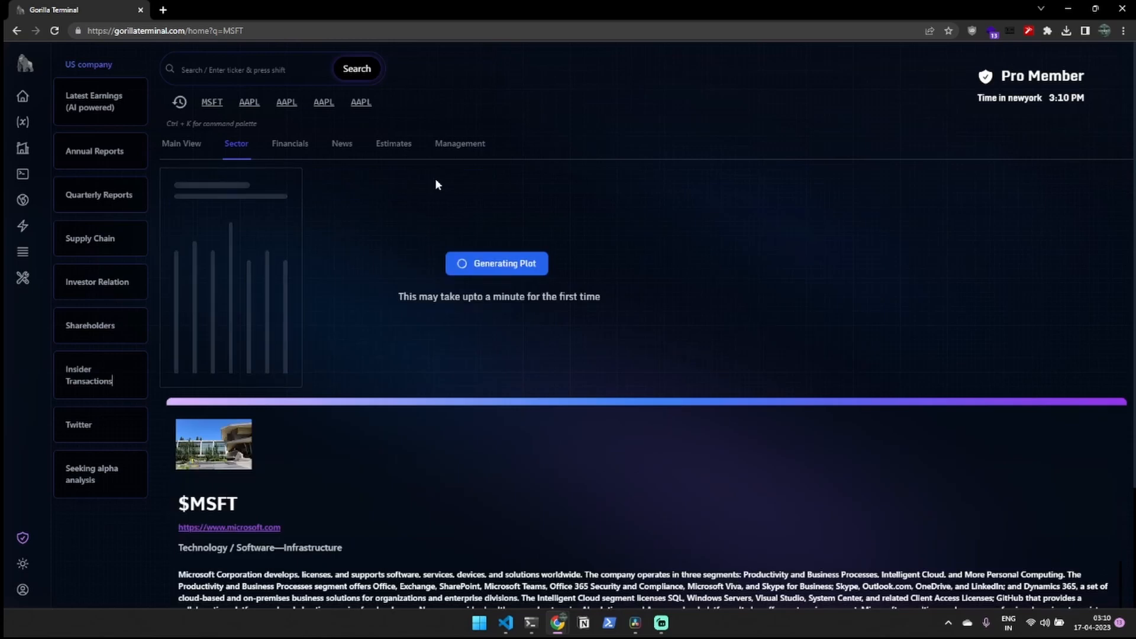
pyautogui.click(348, 185)
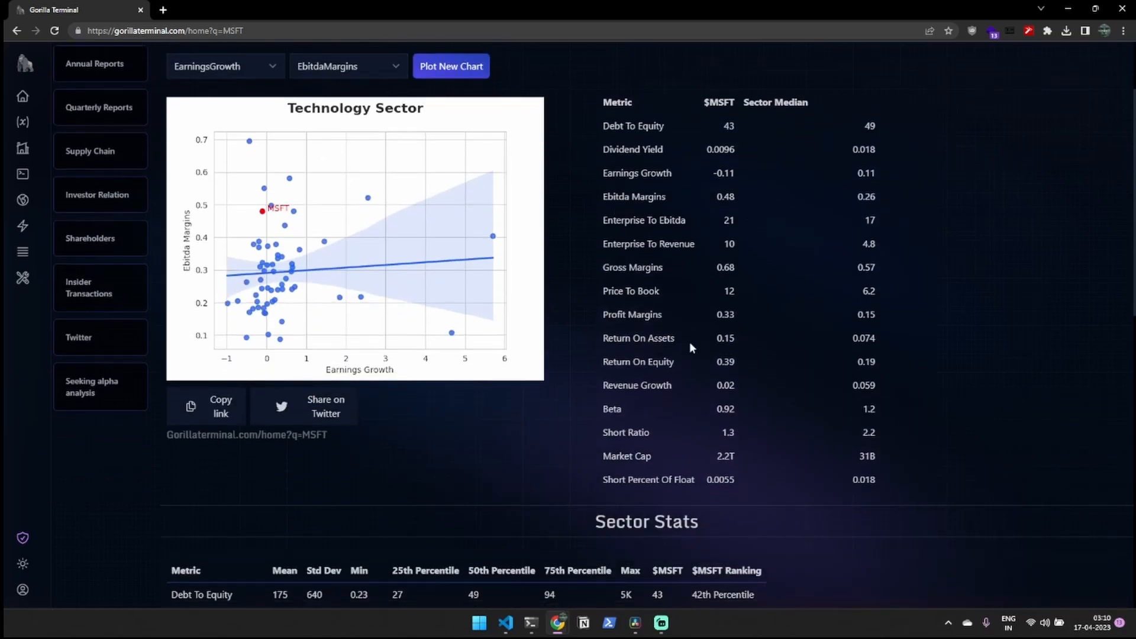
# Step: Review the Sector Stats table, picking out MSFT's 94th percentile Ebitda Margins ranking
pyautogui.scroll(3)
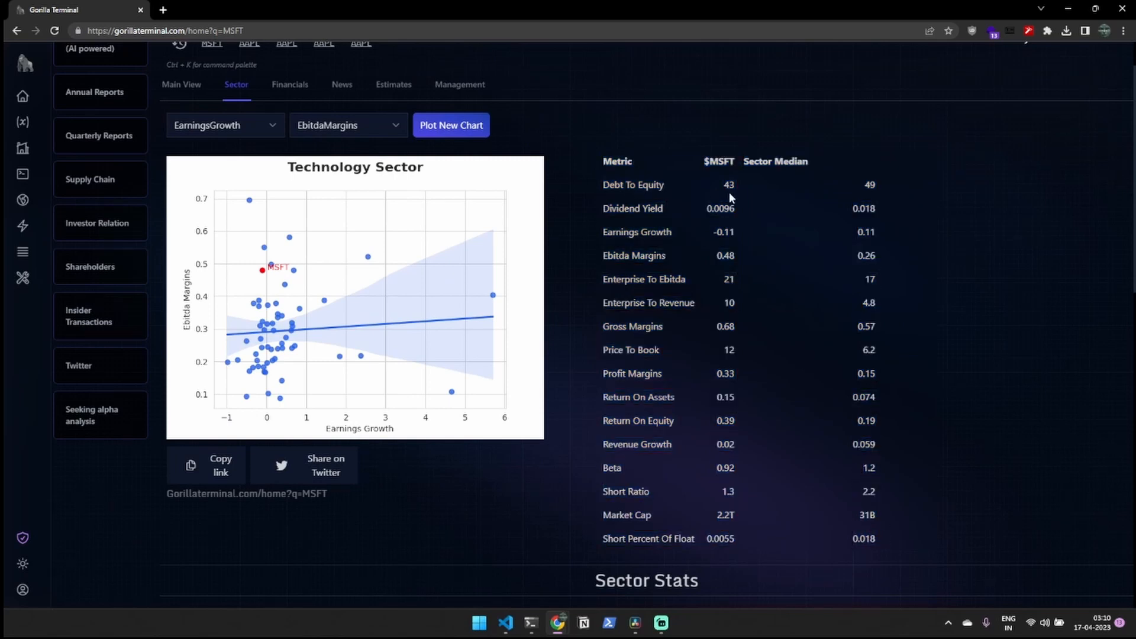
pyautogui.scroll(-3)
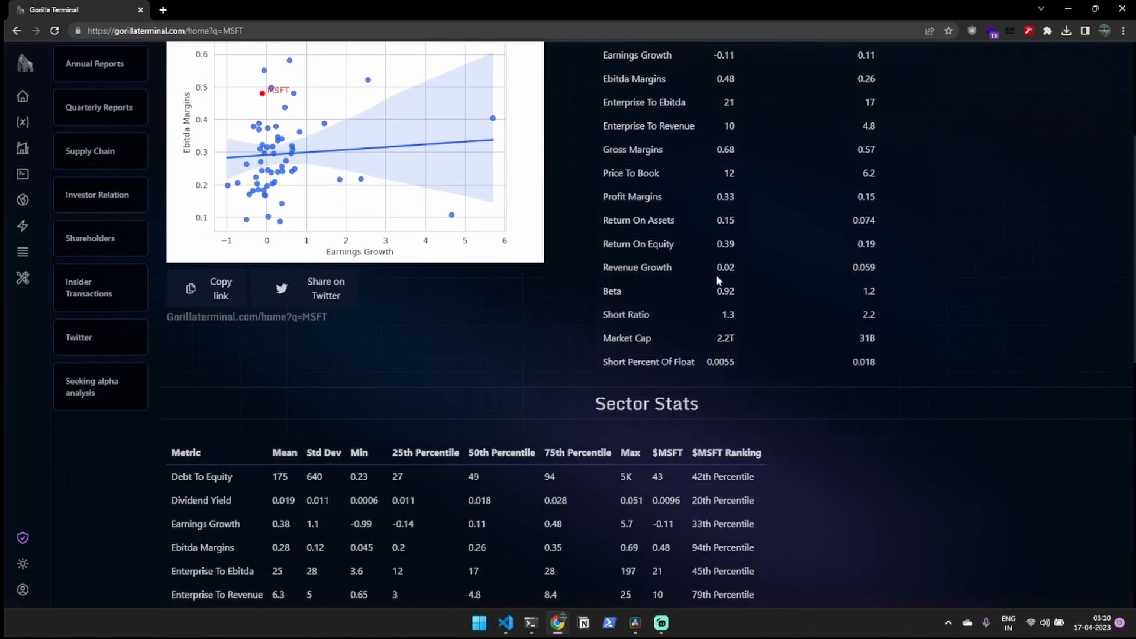
pyautogui.scroll(-3)
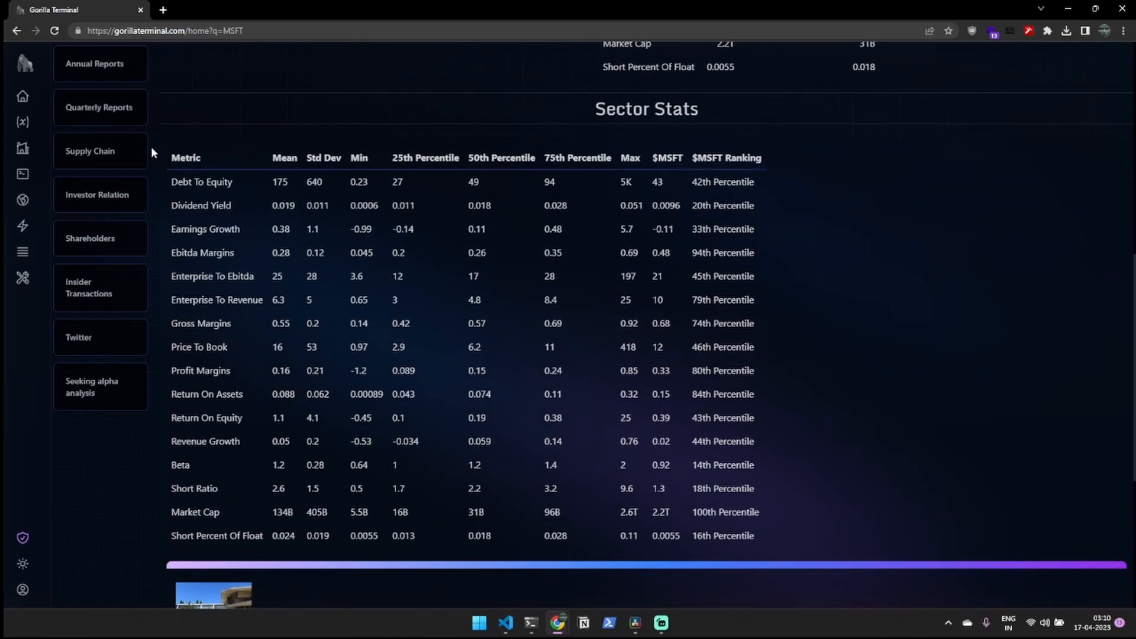
pyautogui.moveTo(659, 413)
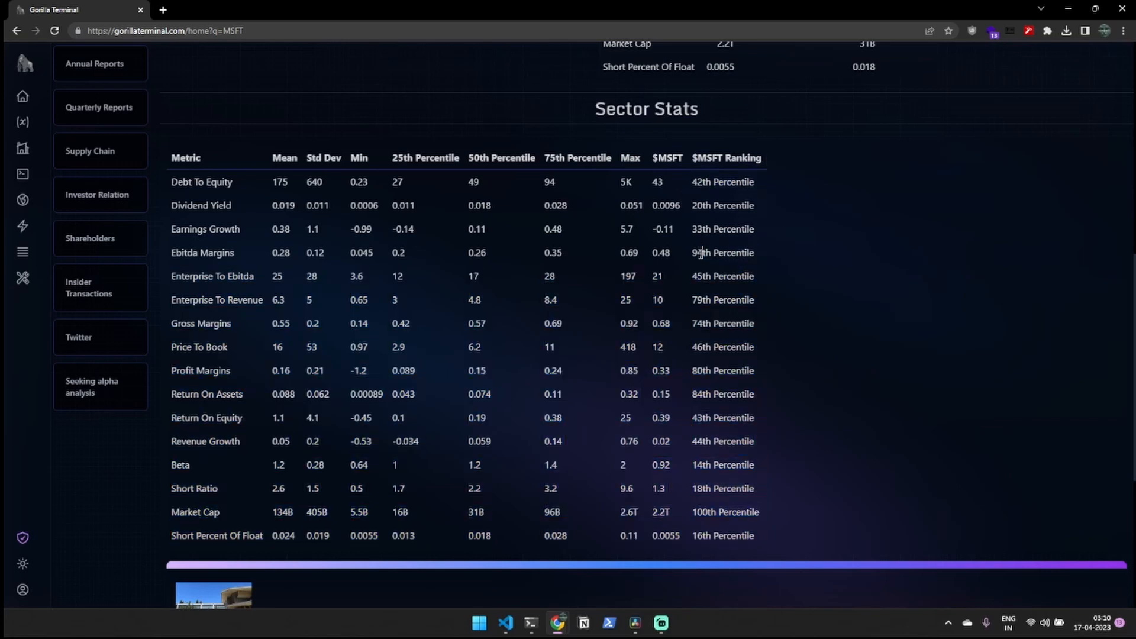
pyautogui.doubleClick(722, 252)
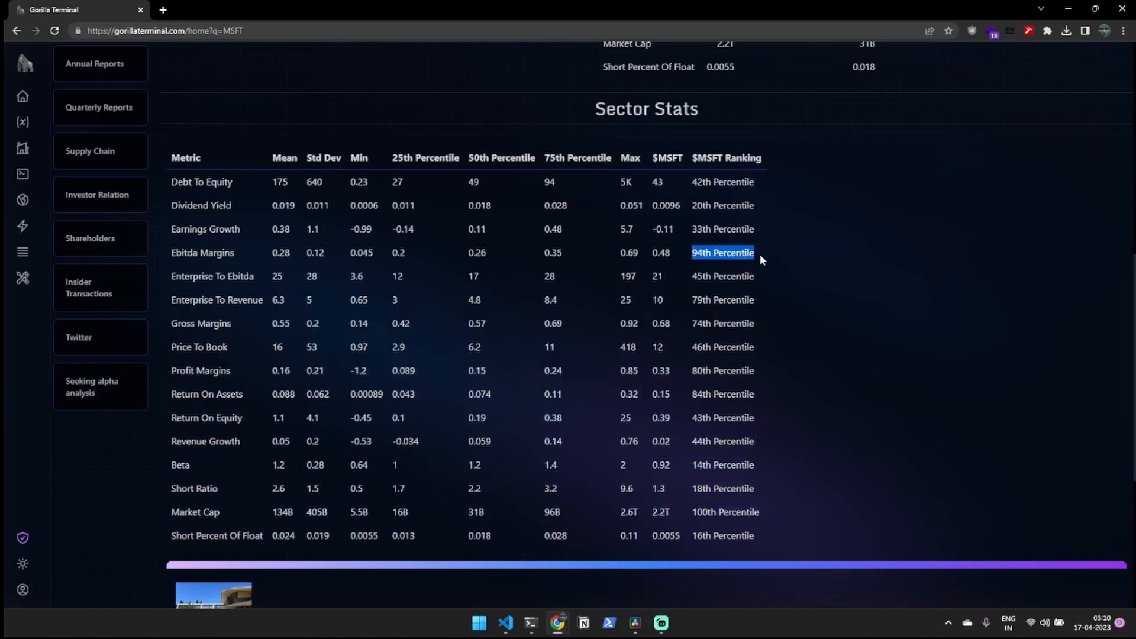
pyautogui.moveTo(726, 329)
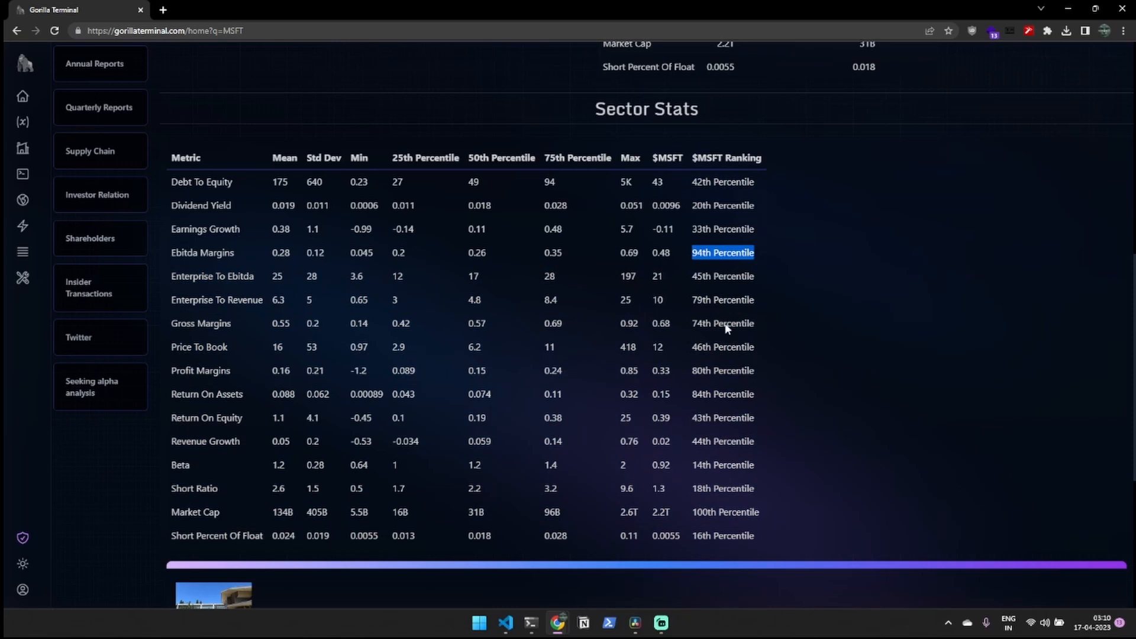
pyautogui.scroll(-3)
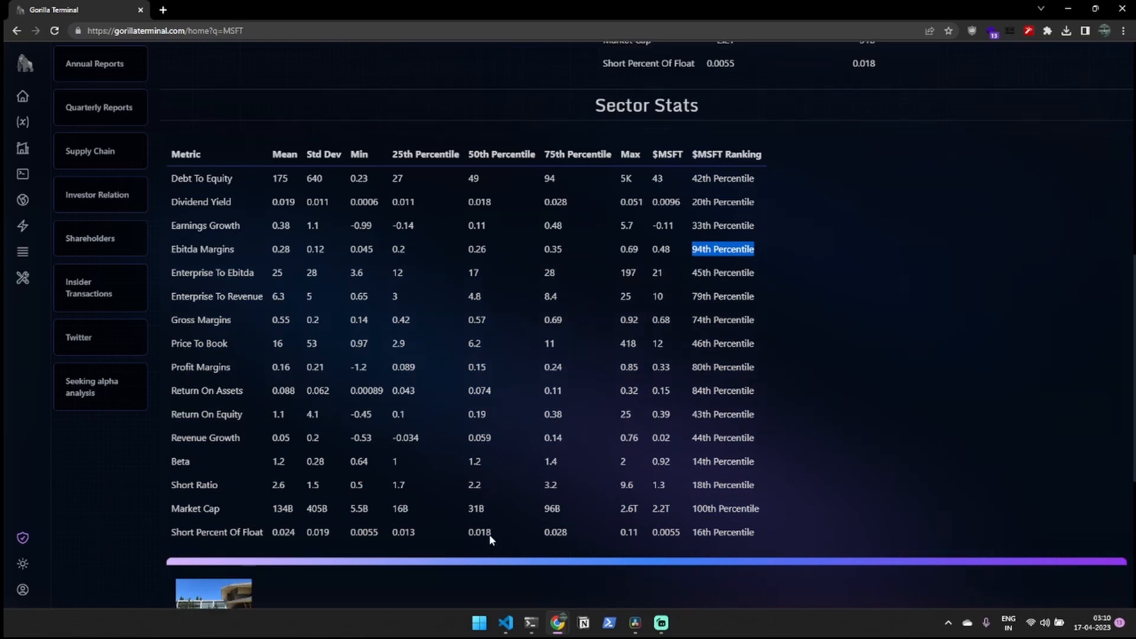
pyautogui.scroll(-3)
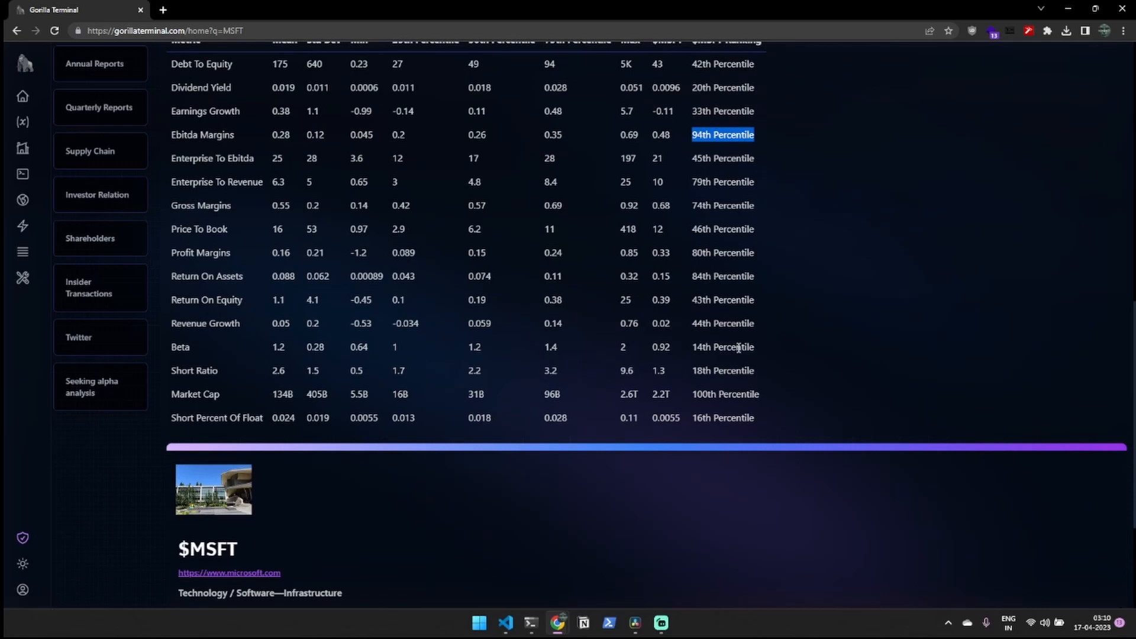
pyautogui.moveTo(738, 348)
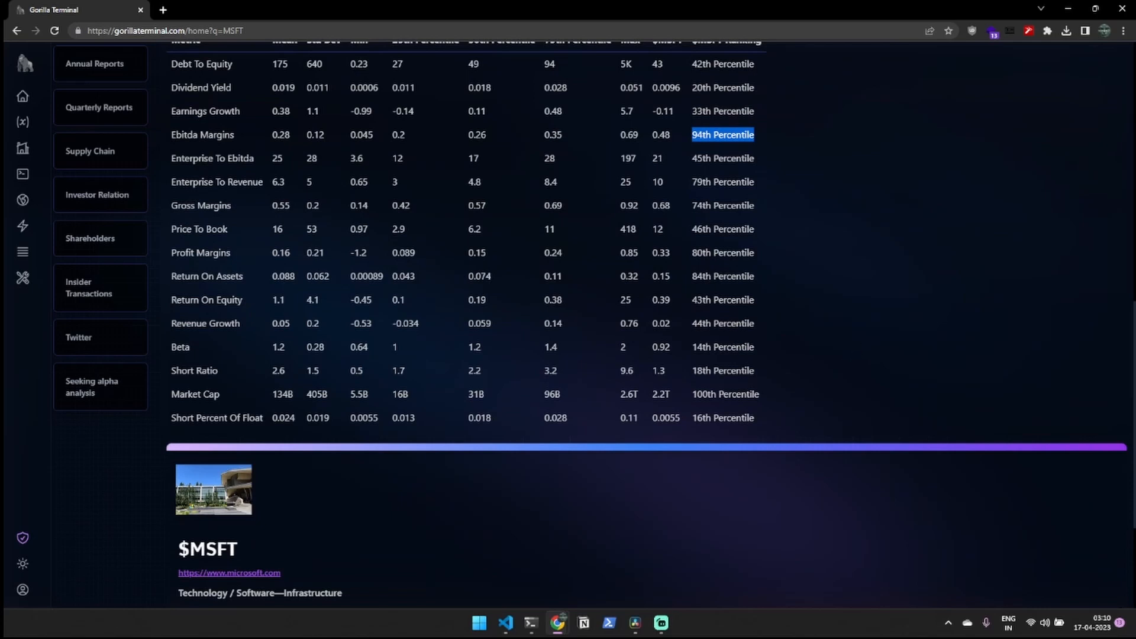
pyautogui.scroll(3)
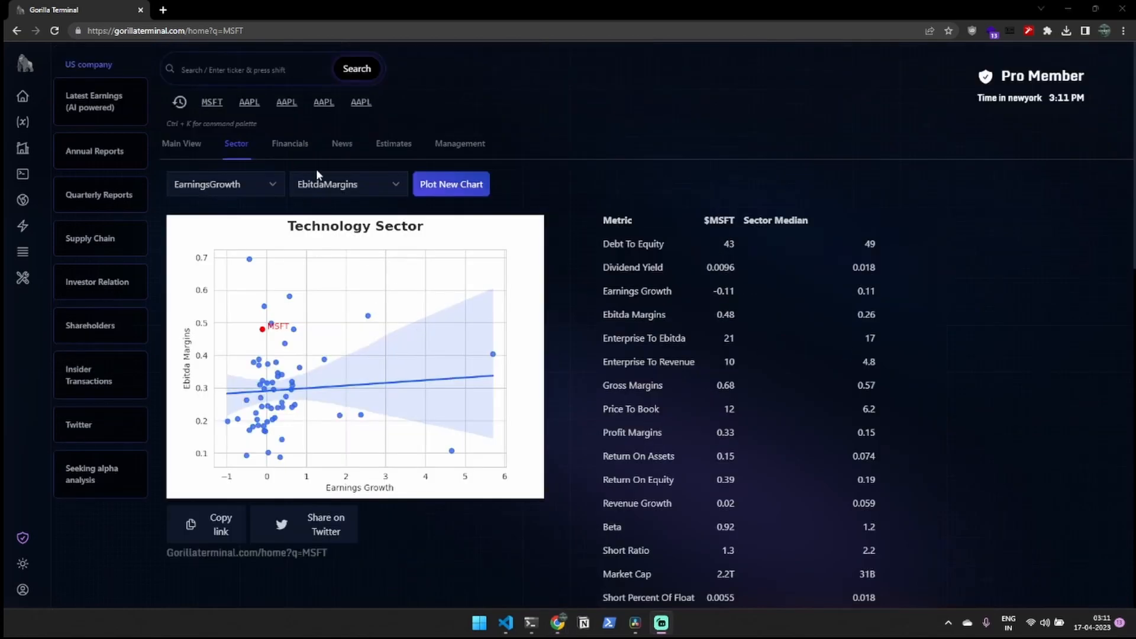
# Step: View MSFT's cash flow statement, balance sheet, then income statement
pyautogui.click(289, 143)
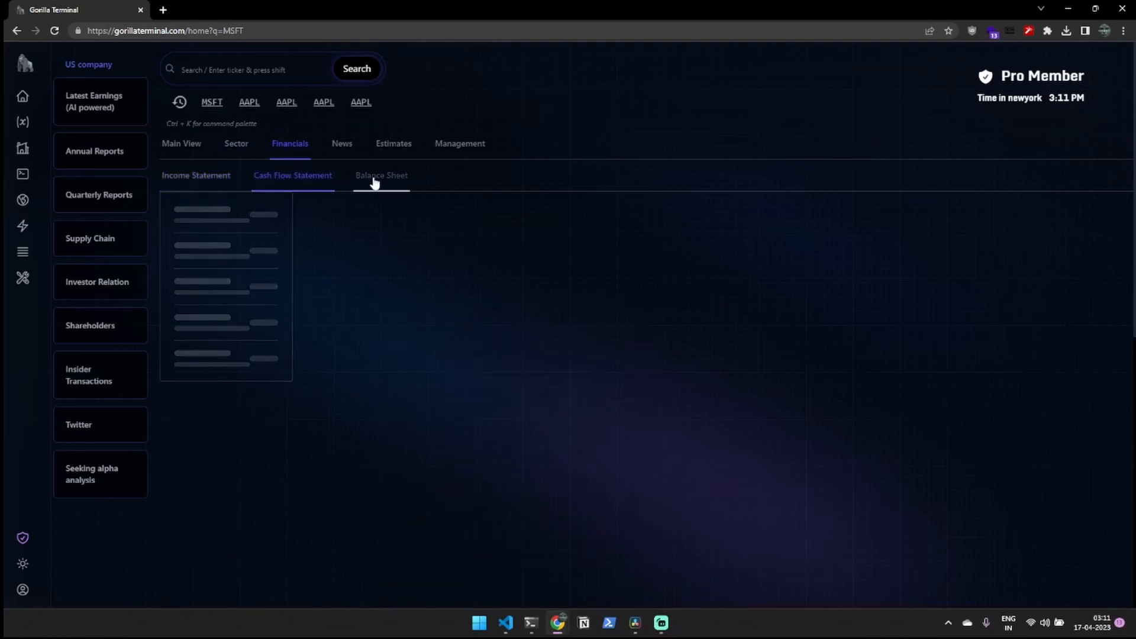
pyautogui.click(380, 175)
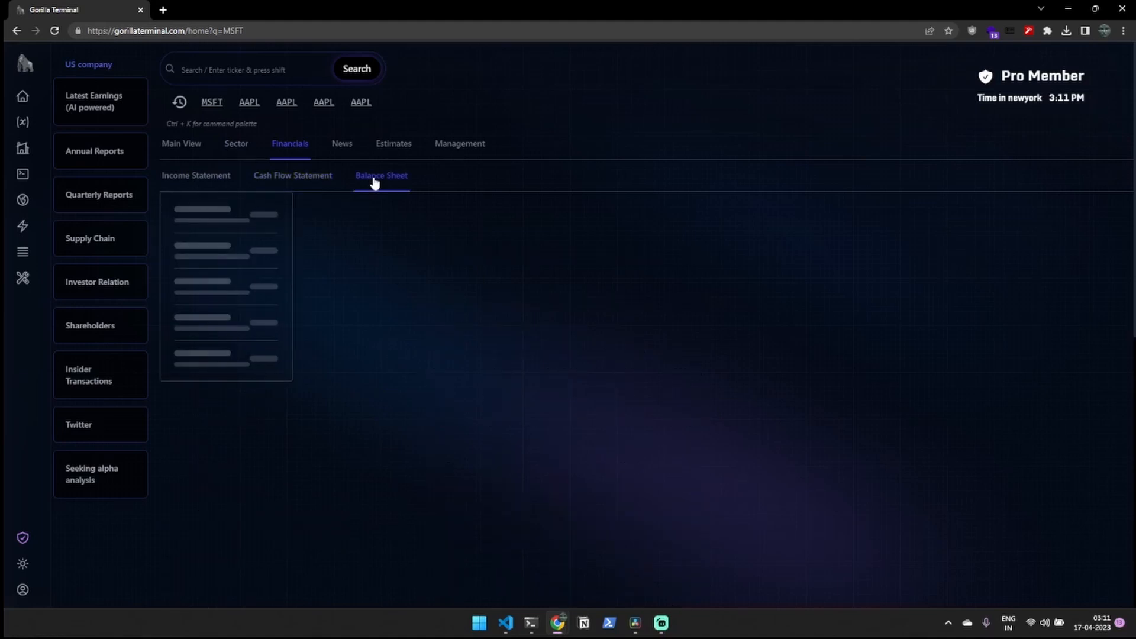
pyautogui.click(380, 175)
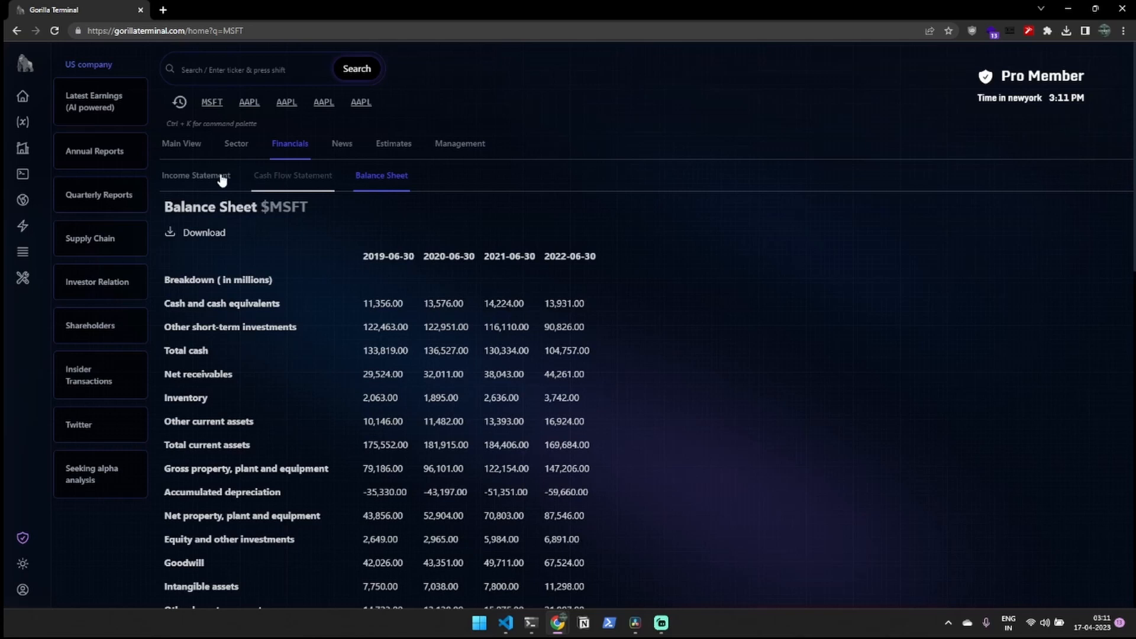
pyautogui.click(195, 175)
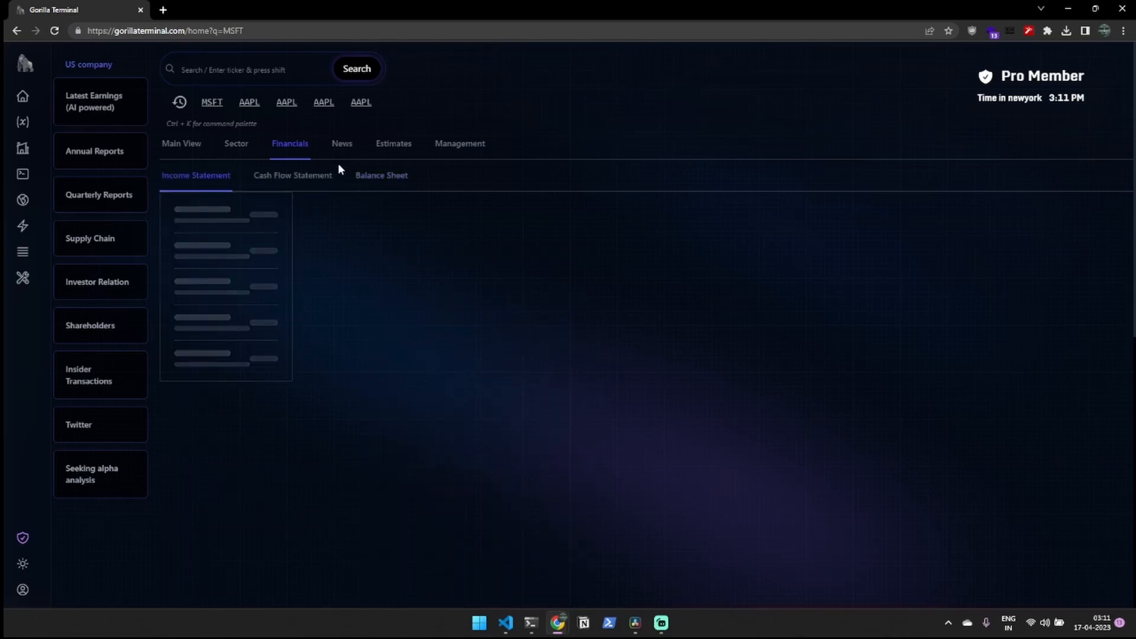
# Step: View MSFT's analyst estimates, then its management team roster
pyautogui.click(393, 143)
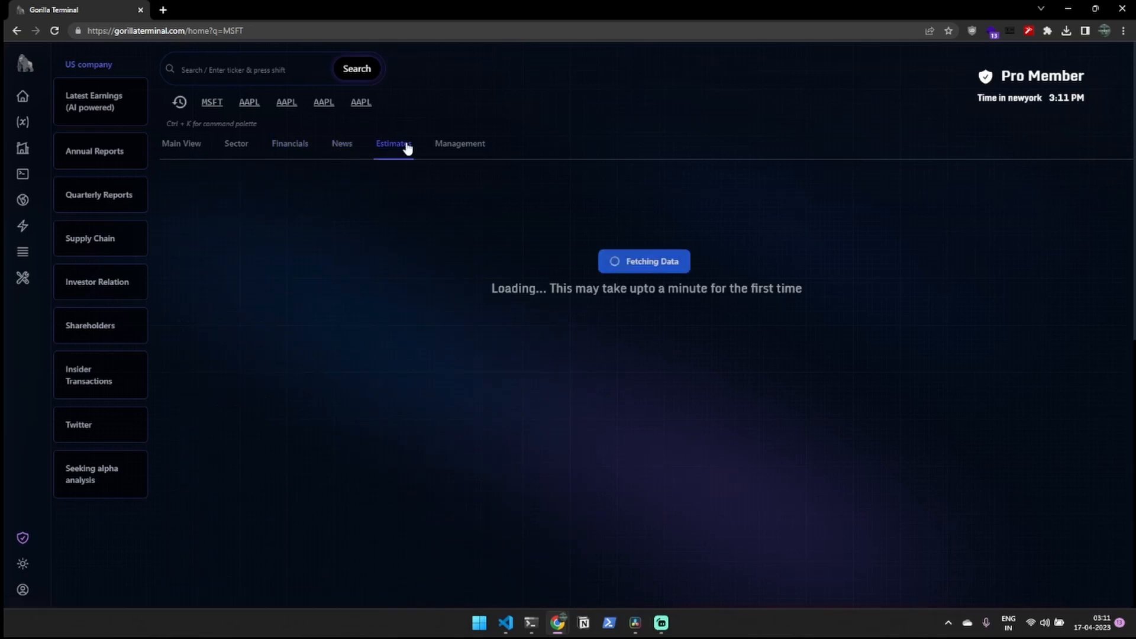
pyautogui.click(459, 143)
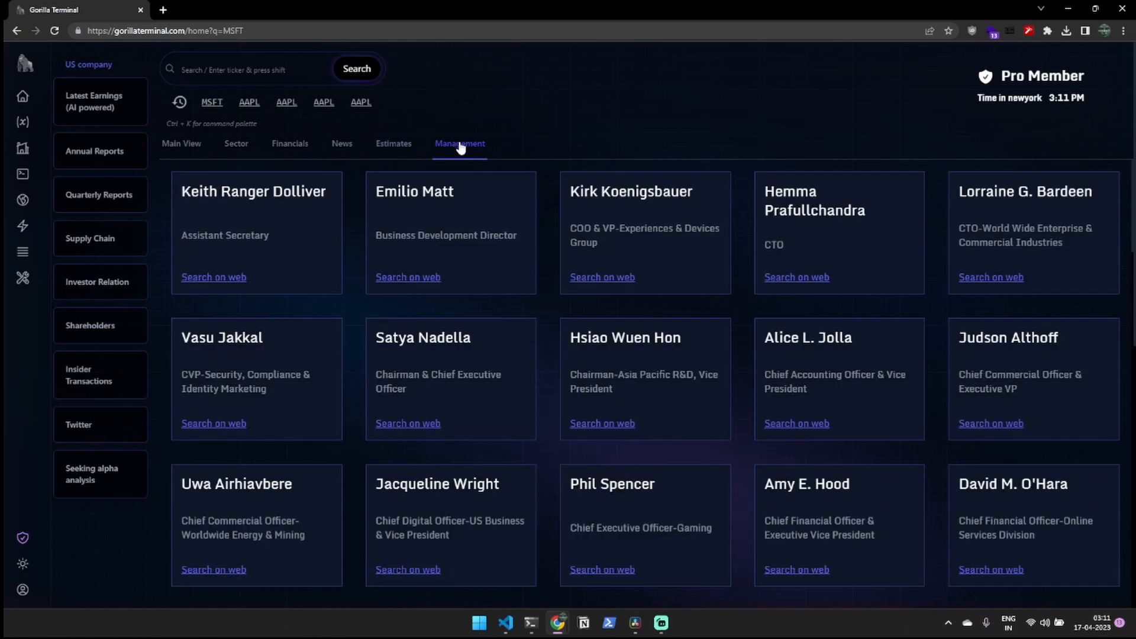
pyautogui.moveTo(362, 309)
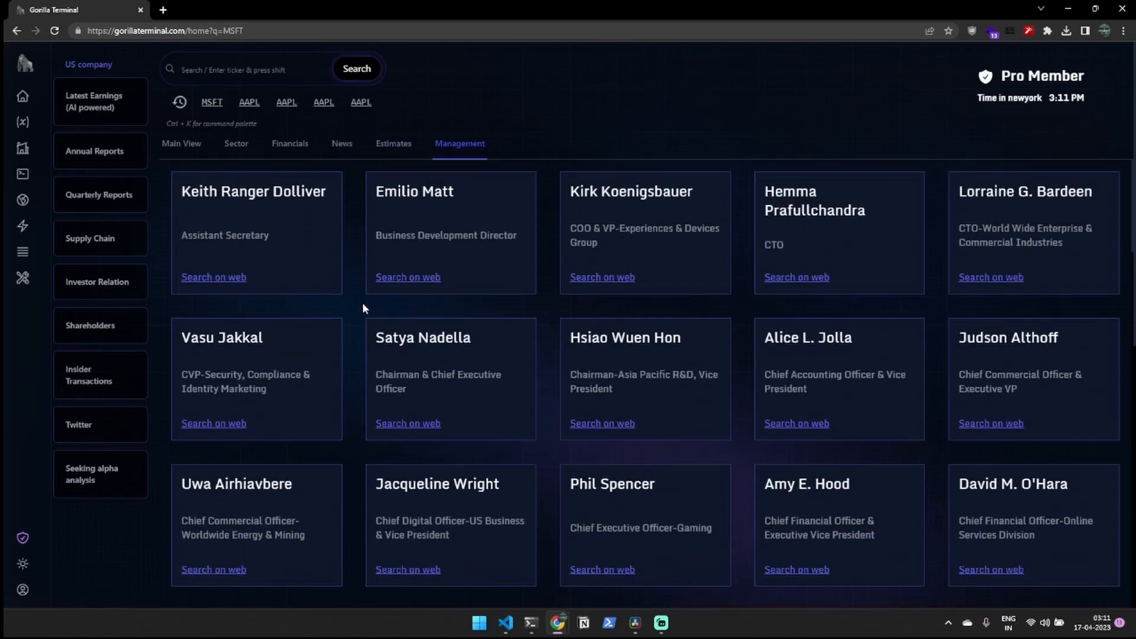
pyautogui.moveTo(785, 282)
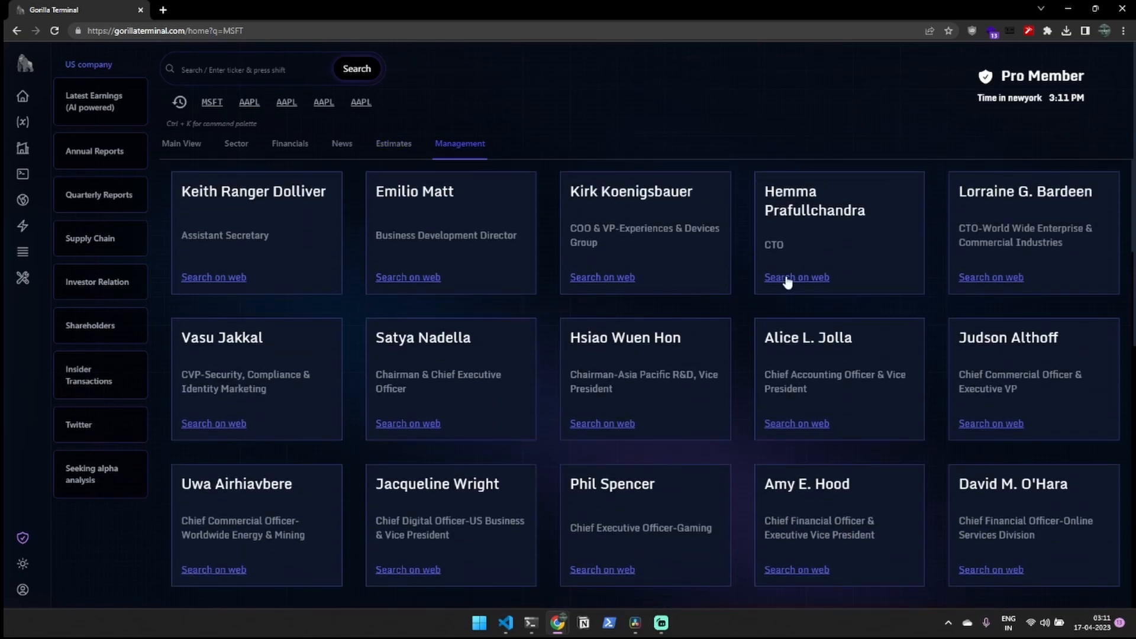
# Step: Search the web for Microsoft's CTO and open the top LinkedIn profile result
pyautogui.click(796, 276)
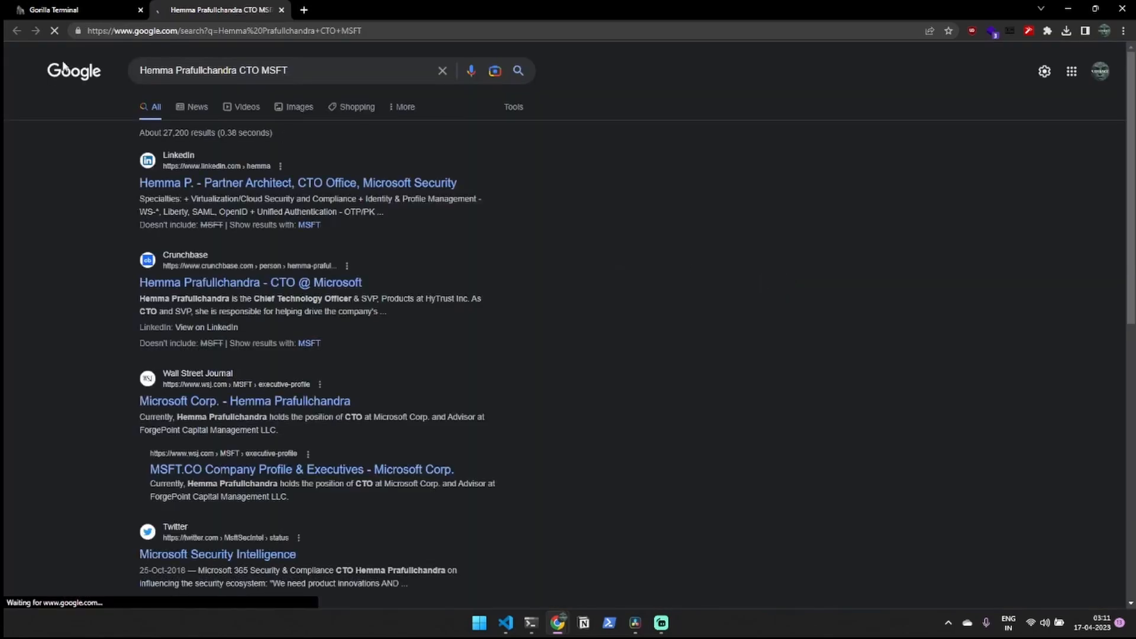
pyautogui.click(297, 182)
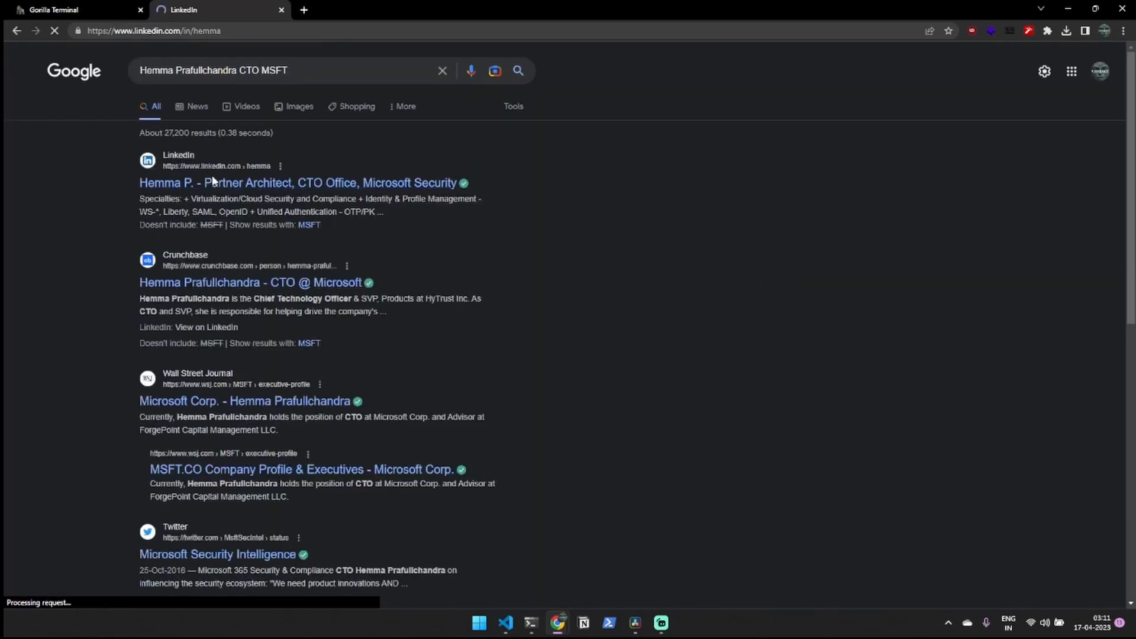
pyautogui.click(297, 183)
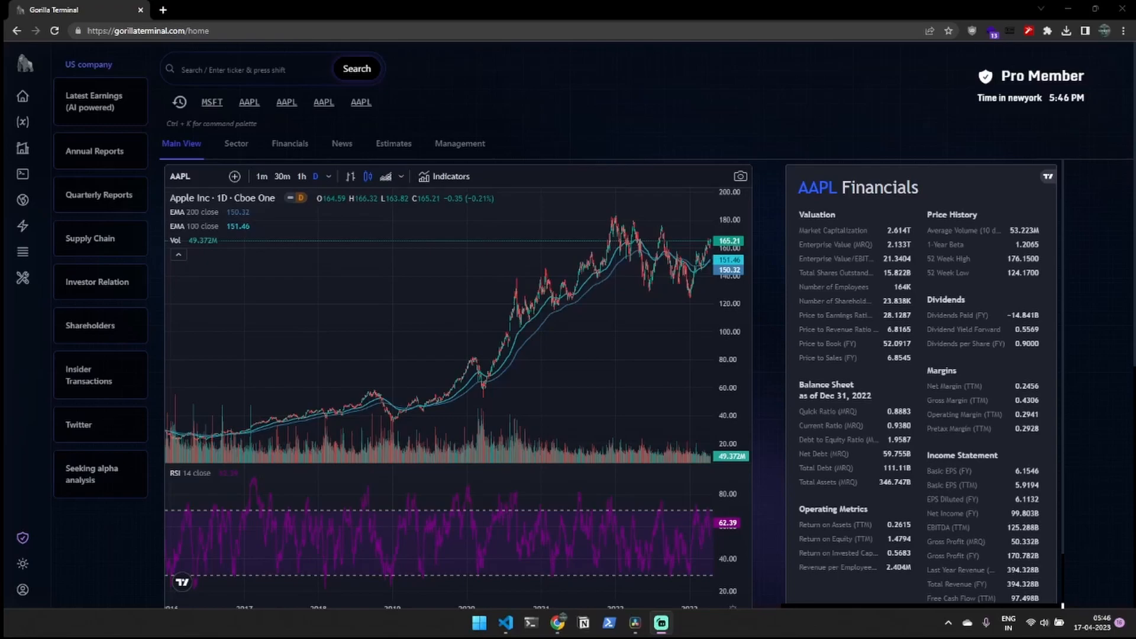
# Step: Compute 95% value at risk for a $100,000 portfolio of MSFT 20%, AAPL 20%, JNJ 60%
pyautogui.click(23, 122)
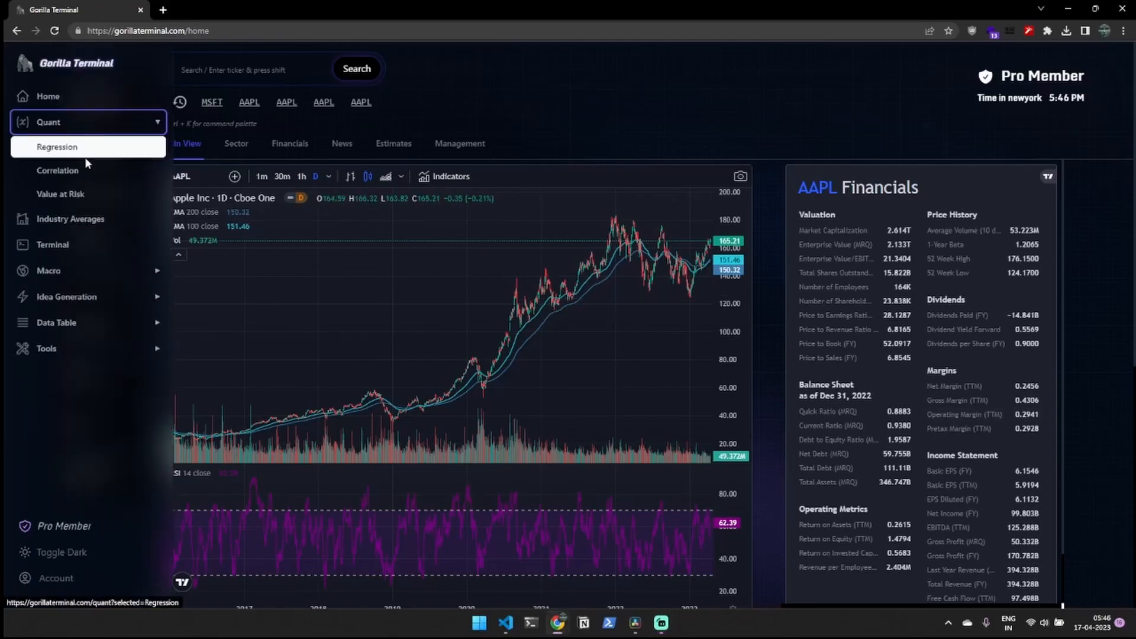
pyautogui.click(61, 193)
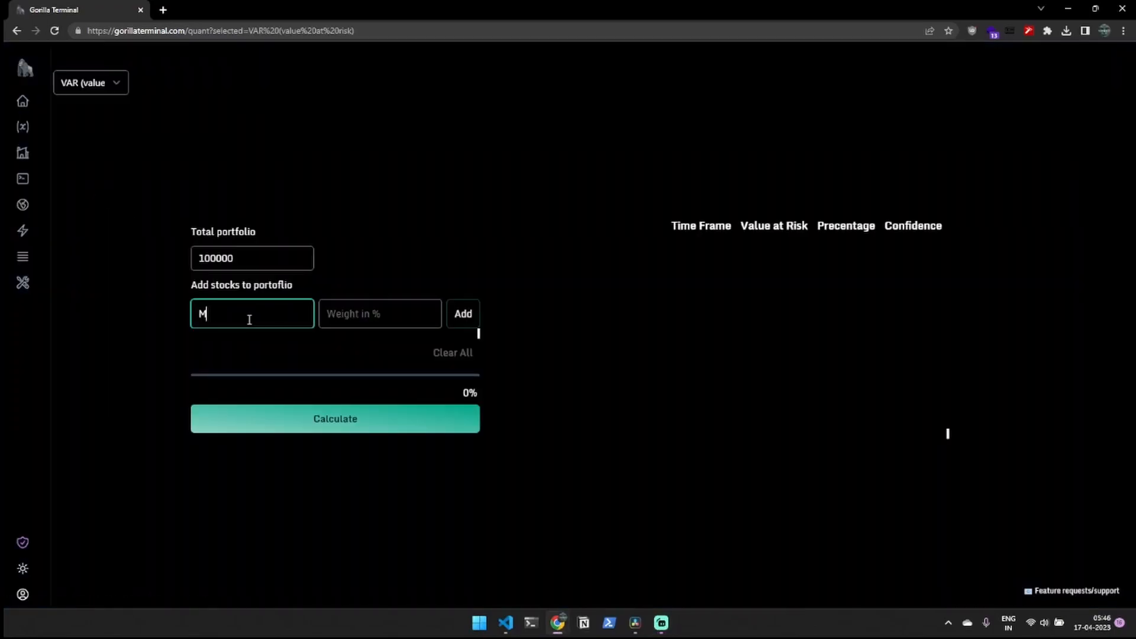
pyautogui.click(463, 314)
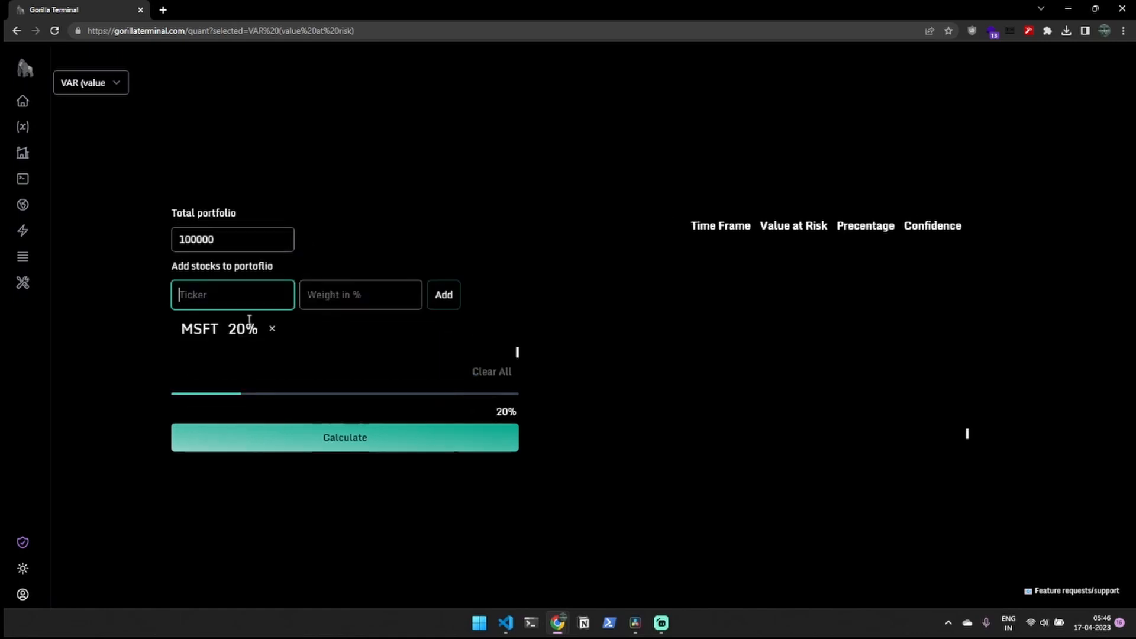
pyautogui.write('AAPL')
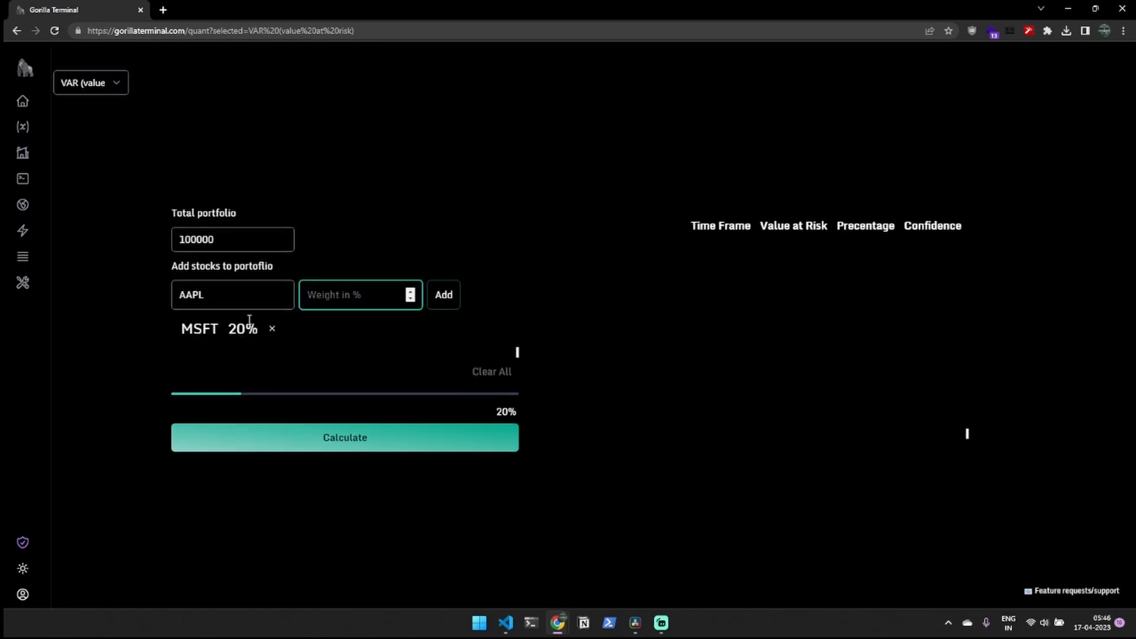
pyautogui.click(443, 295)
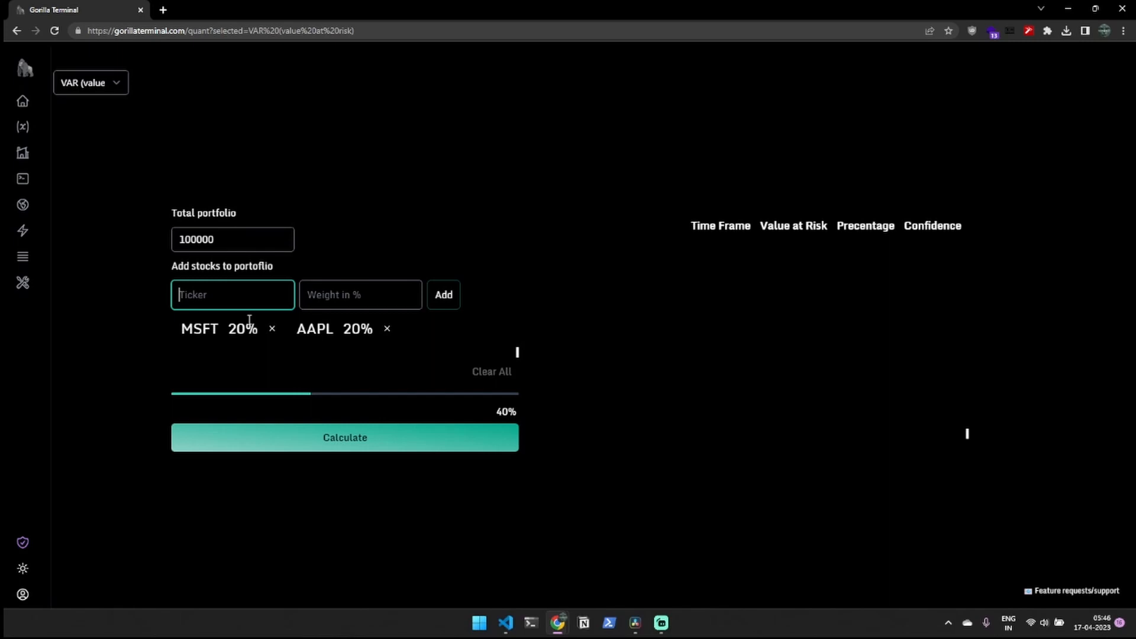
pyautogui.write('JNJ')
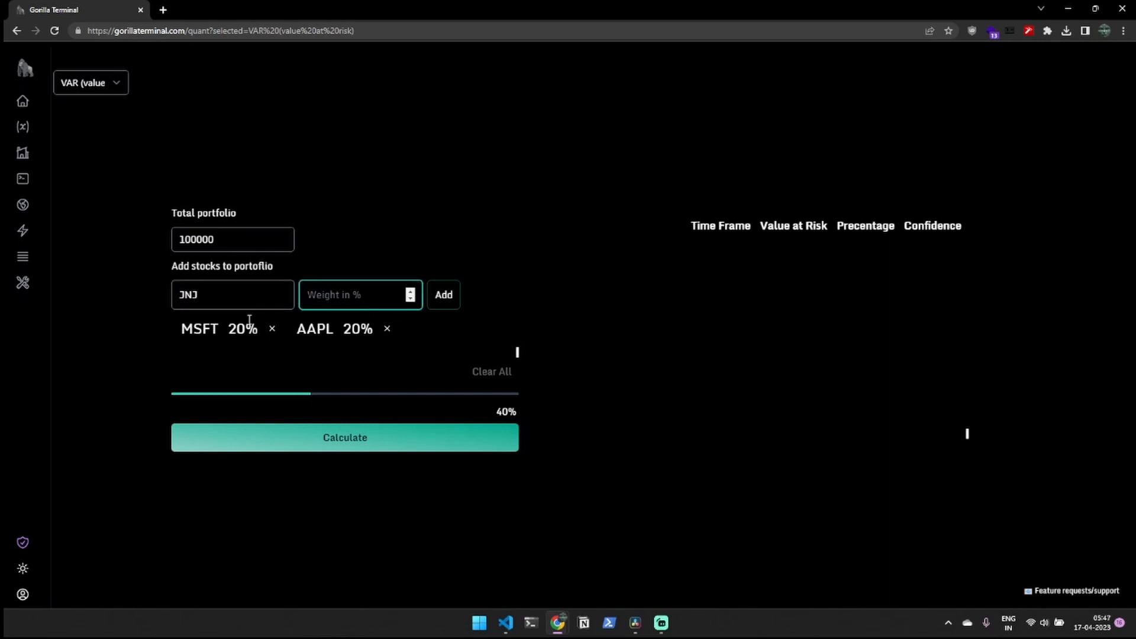
pyautogui.click(443, 295)
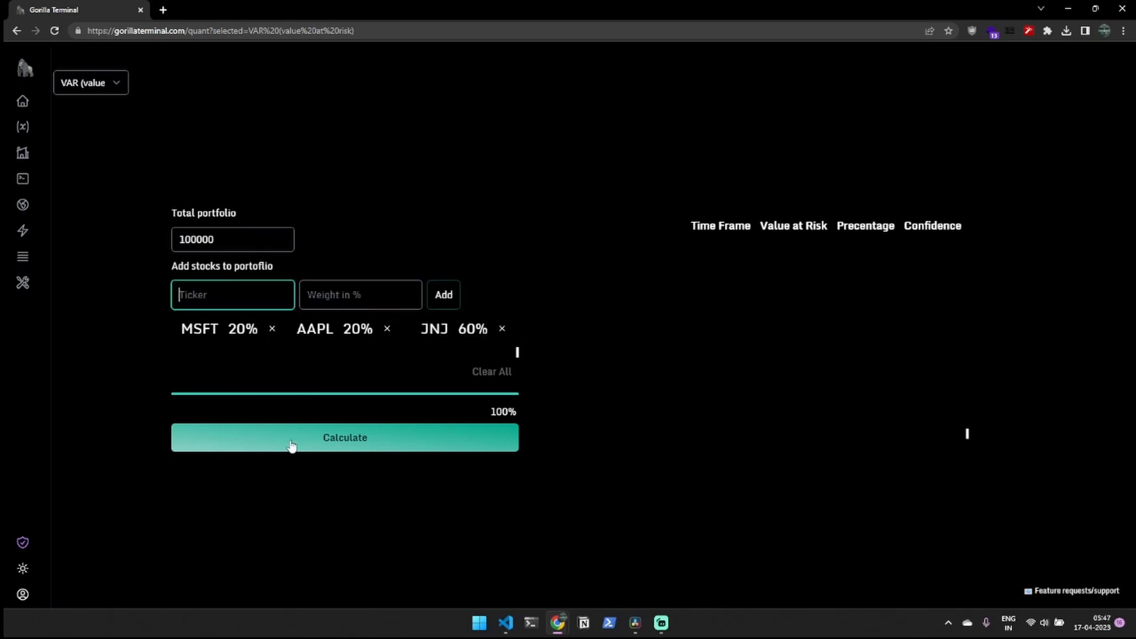
pyautogui.click(345, 437)
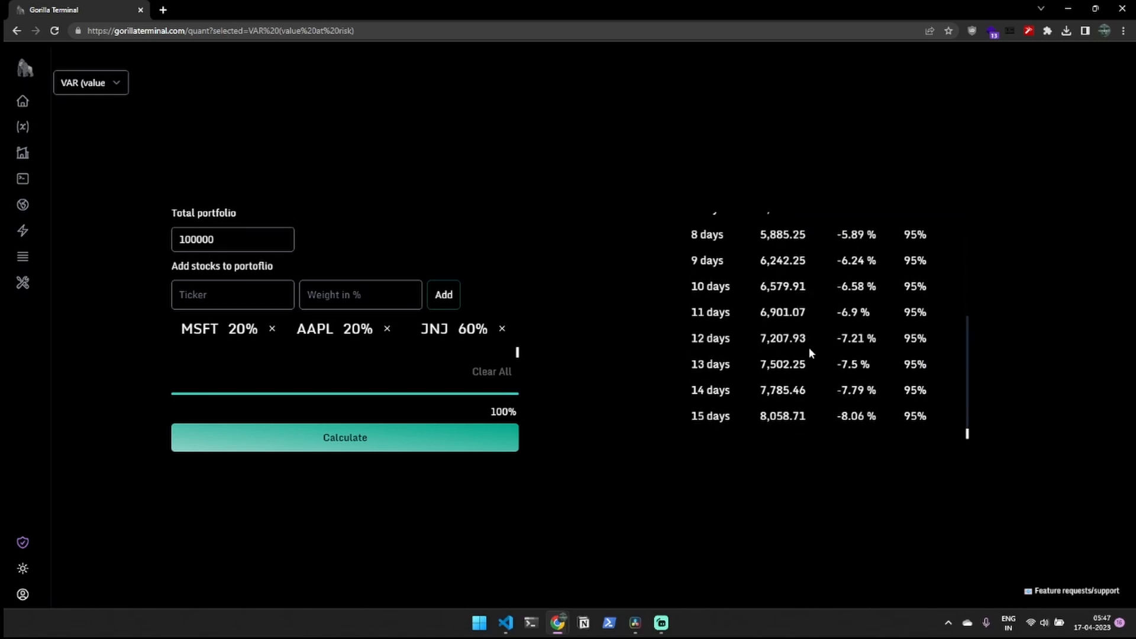
# Step: Run the MRK versus JNJ regression, then generate a correlation matrix for AAPL, MSFT, META, JNJ, MRK
pyautogui.click(86, 82)
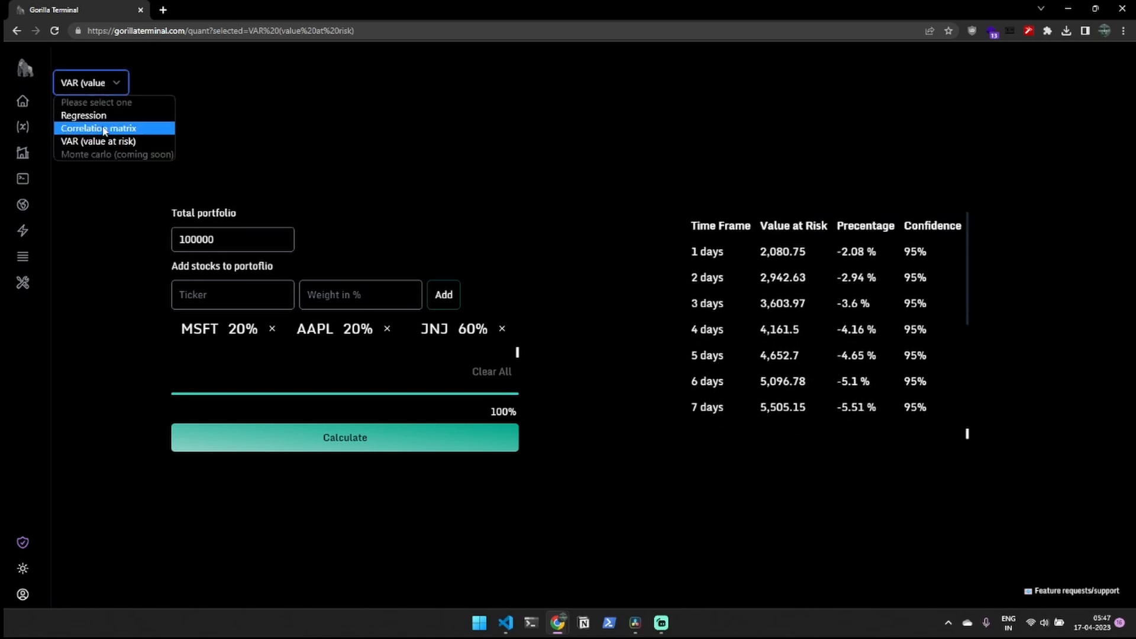
pyautogui.click(98, 128)
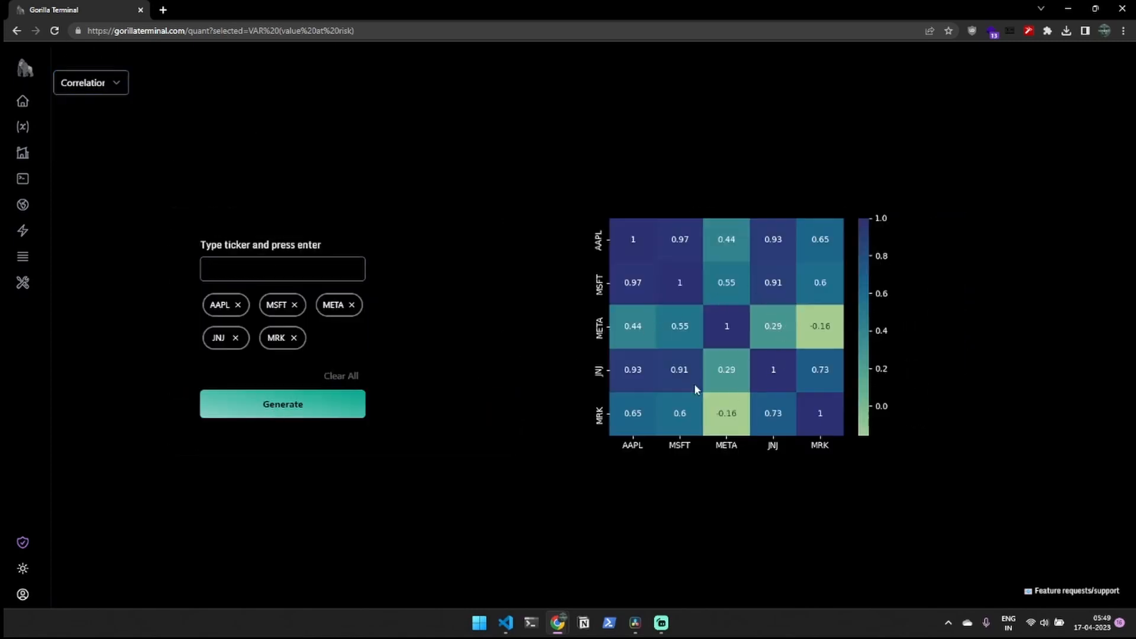
pyautogui.click(90, 83)
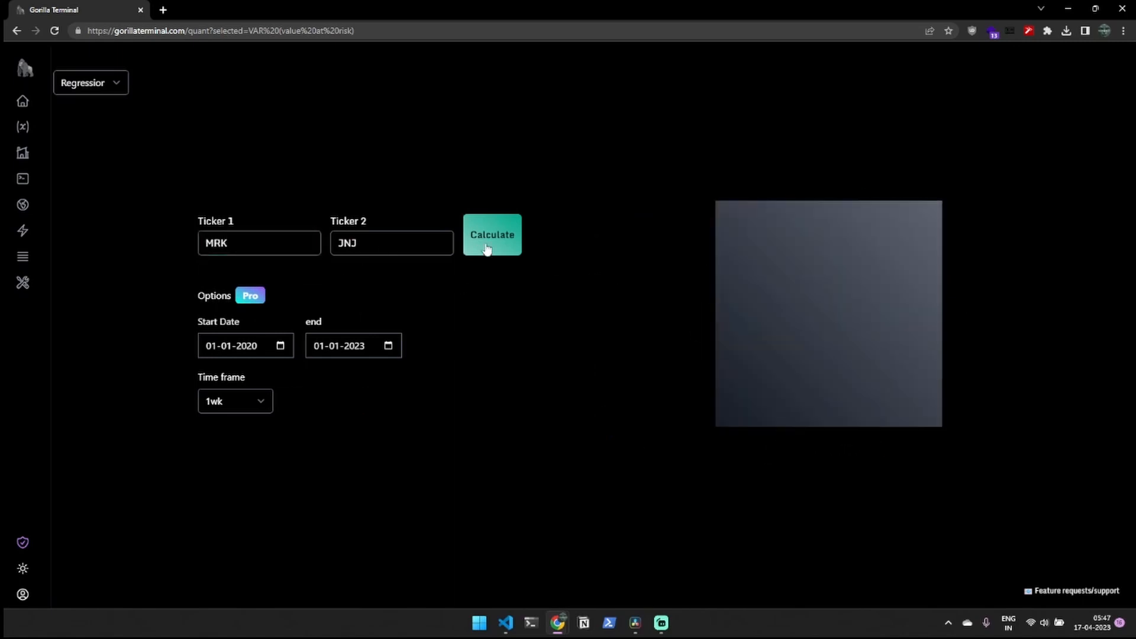
pyautogui.click(90, 83)
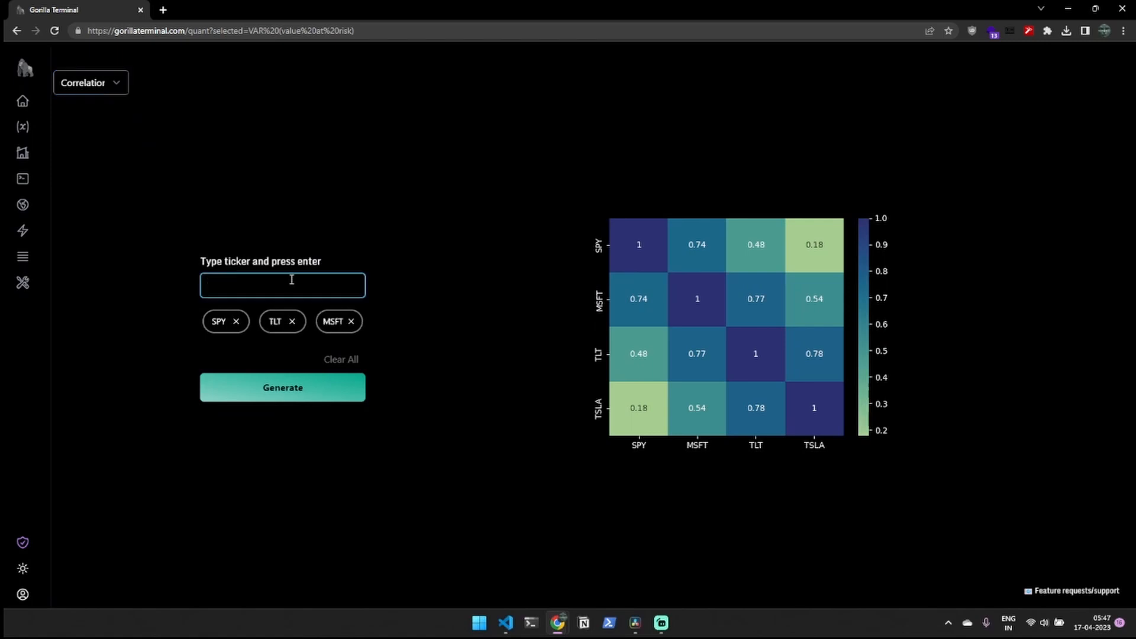
pyautogui.write('AAPL')
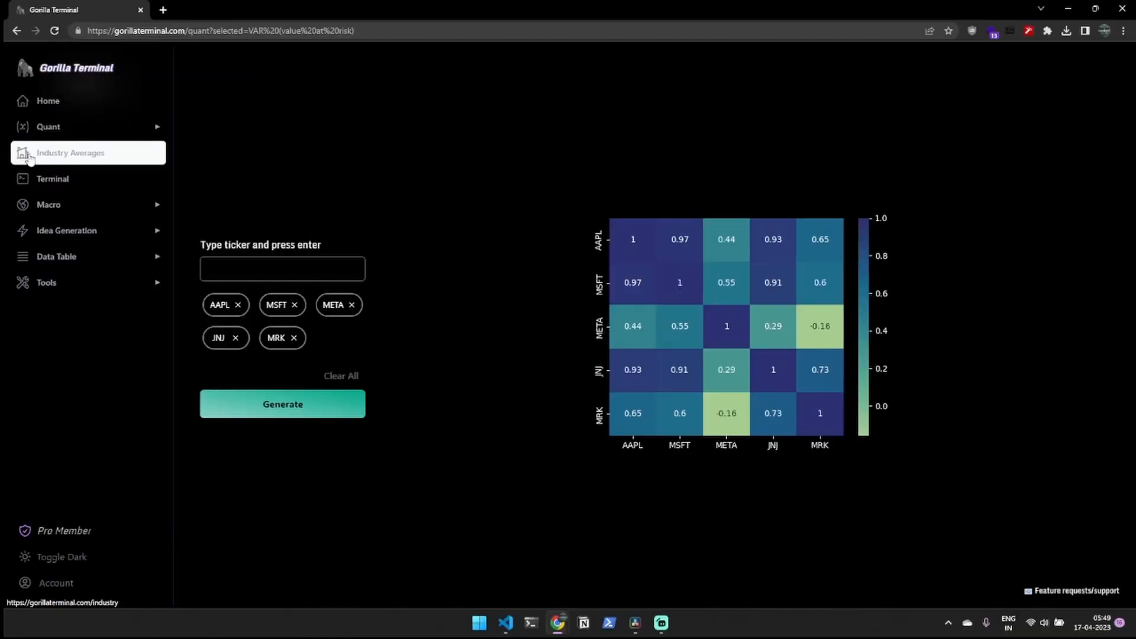
# Step: Browse industry averages for Beverage (Soft), Auto & Truck, then Chemical (Specialty), and move on to macroeconomics
pyautogui.click(71, 152)
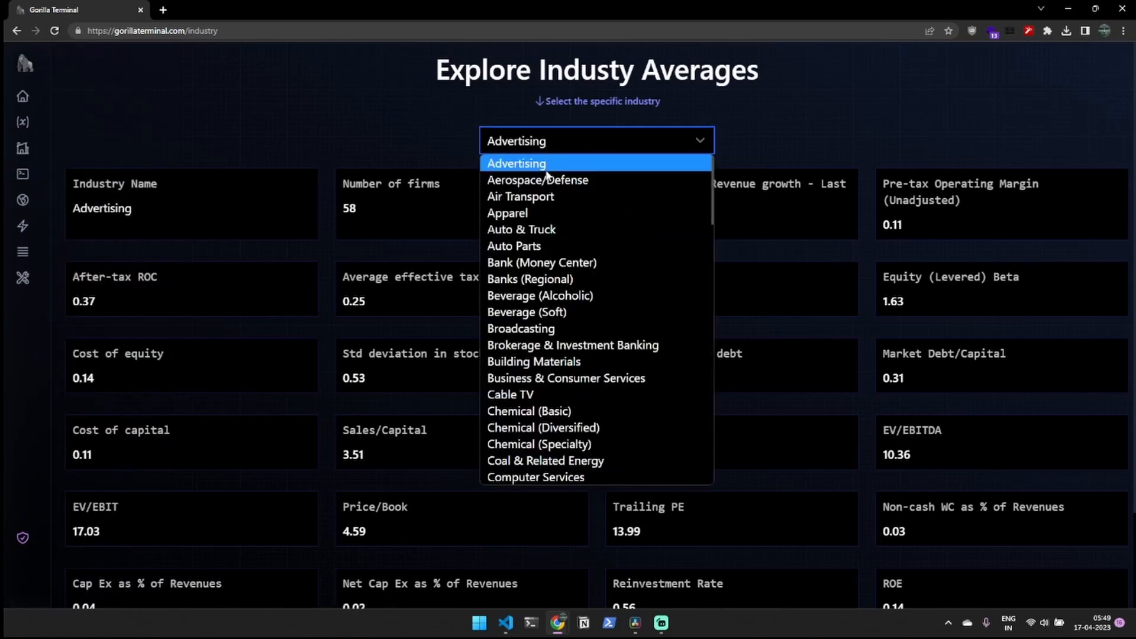
pyautogui.click(525, 311)
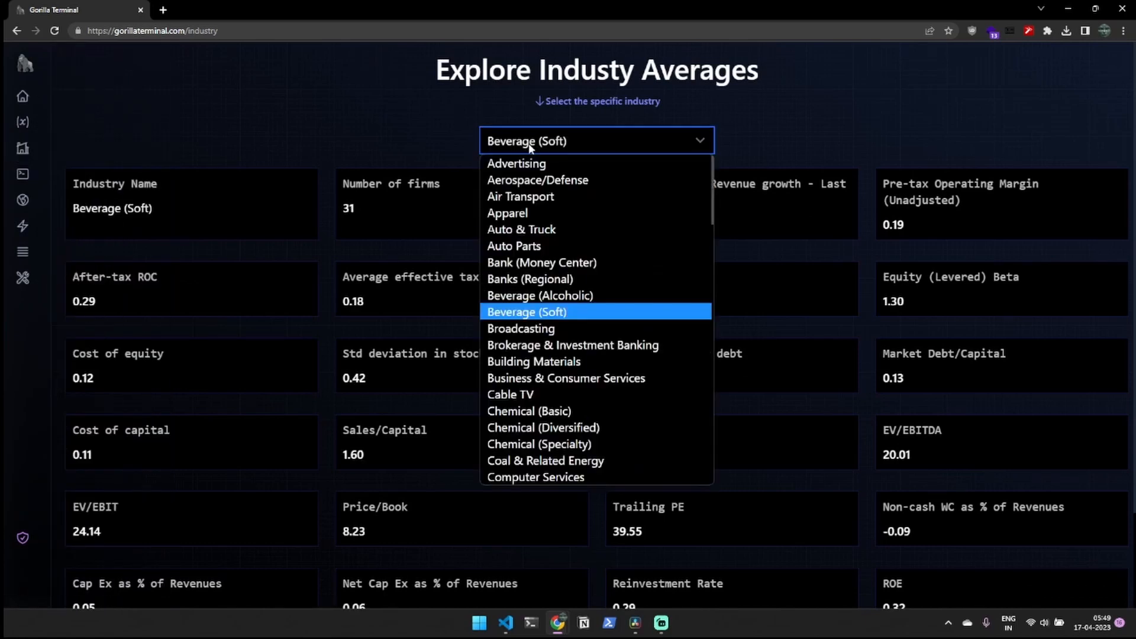
pyautogui.click(520, 230)
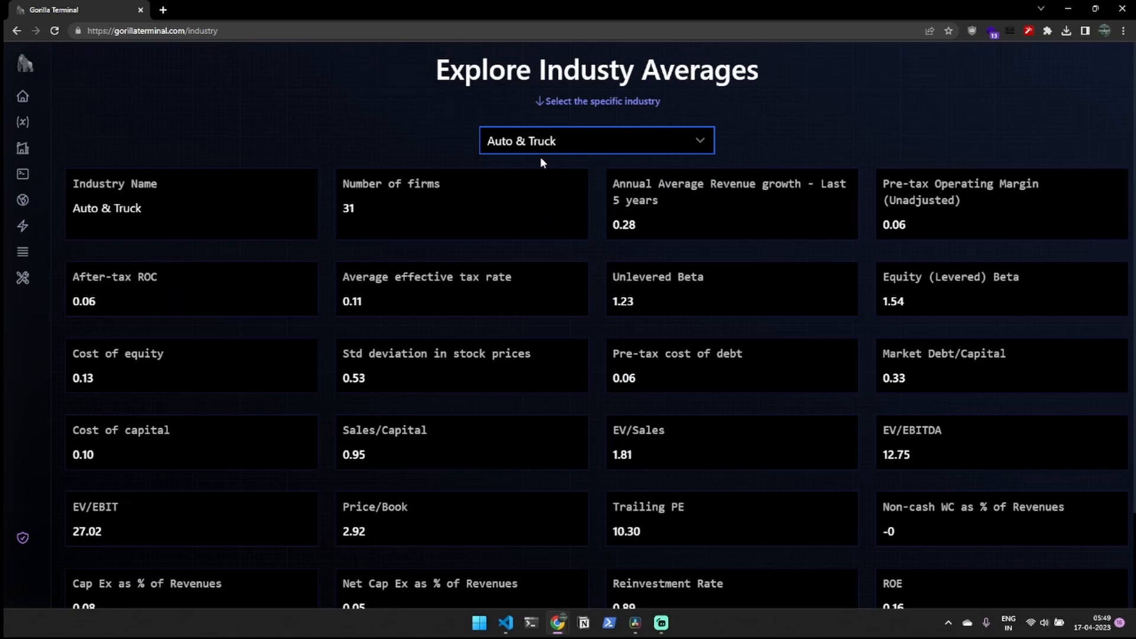
pyautogui.click(594, 141)
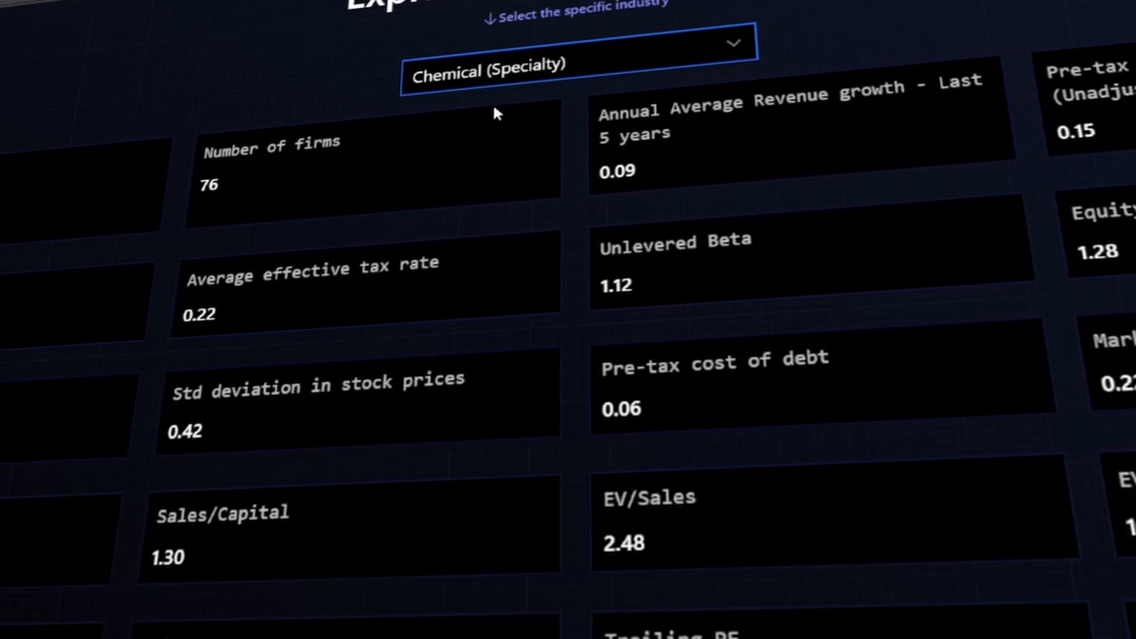
pyautogui.click(572, 54)
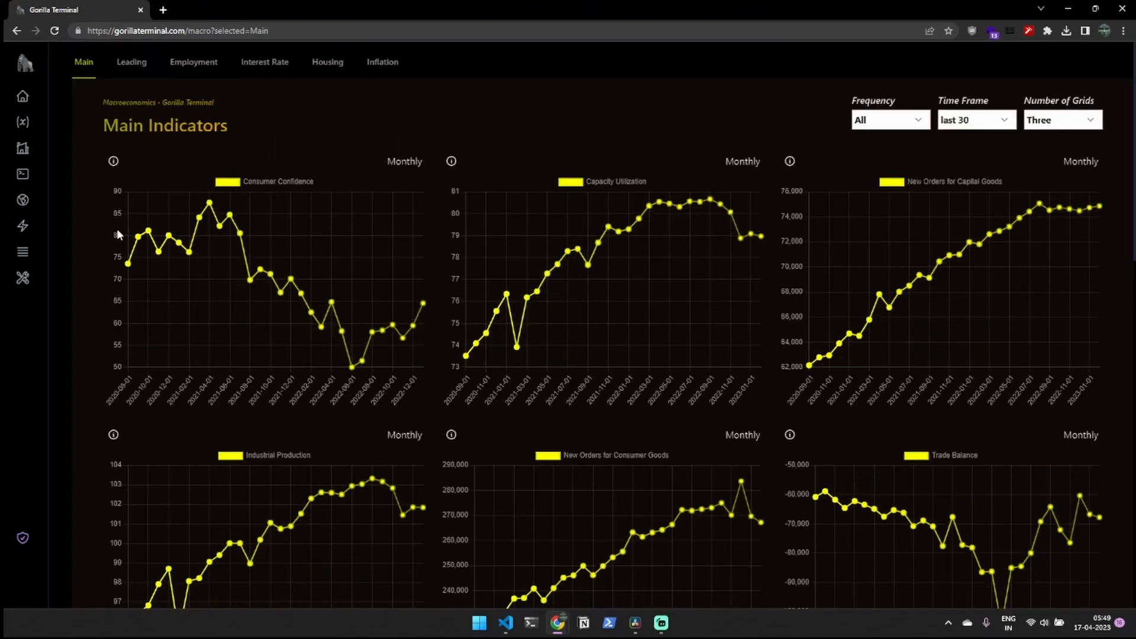
# Step: View the Leading and Employment indicator charts with Frequency set to All
pyautogui.click(132, 62)
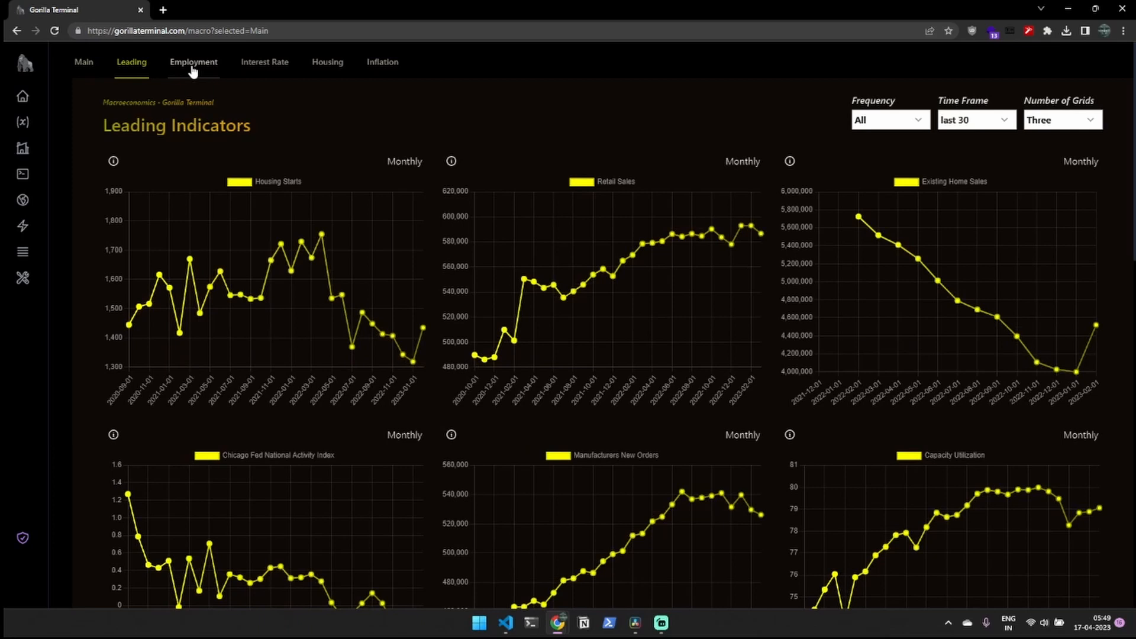
pyautogui.click(193, 62)
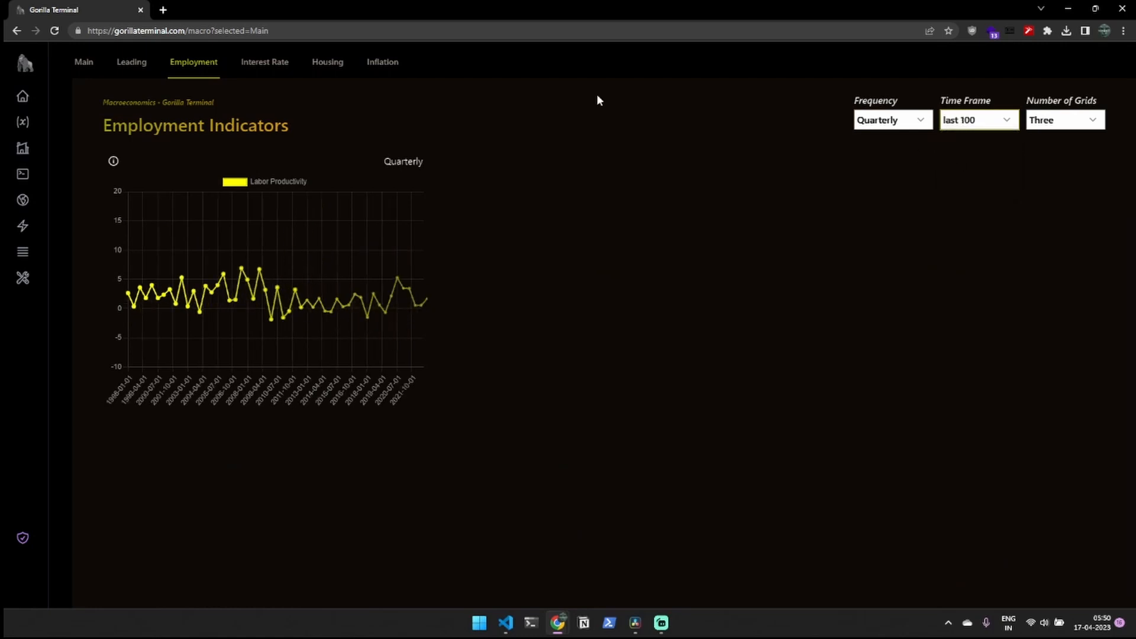
pyautogui.click(890, 120)
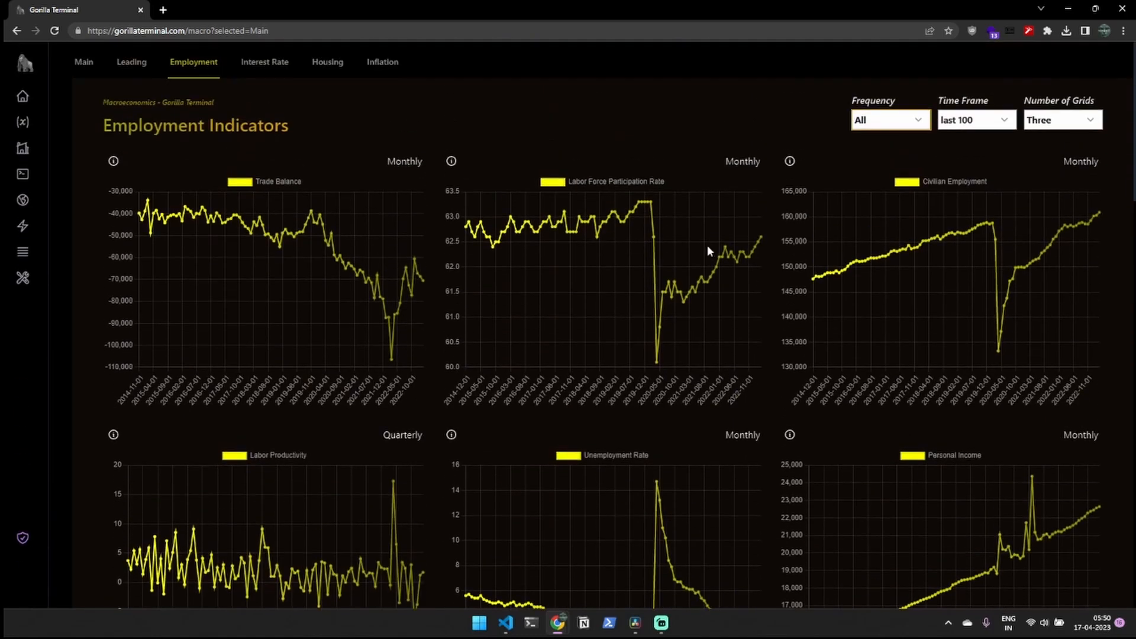
# Step: View the Interest Rate and Inflation indicator charts, then return to Main Indicators
pyautogui.click(264, 61)
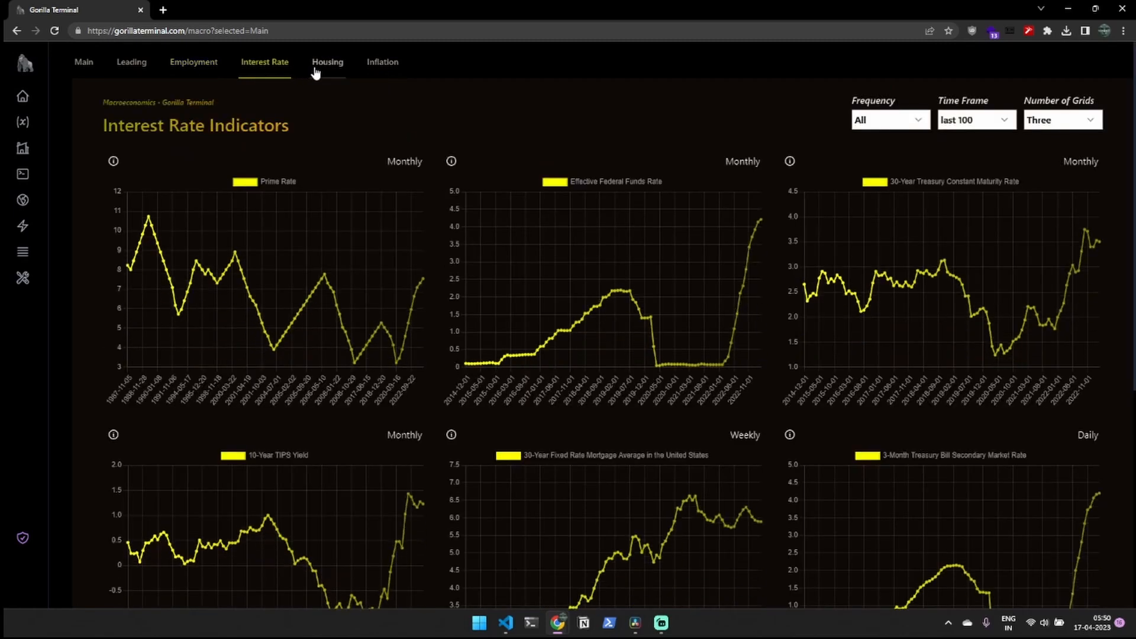
pyautogui.click(382, 61)
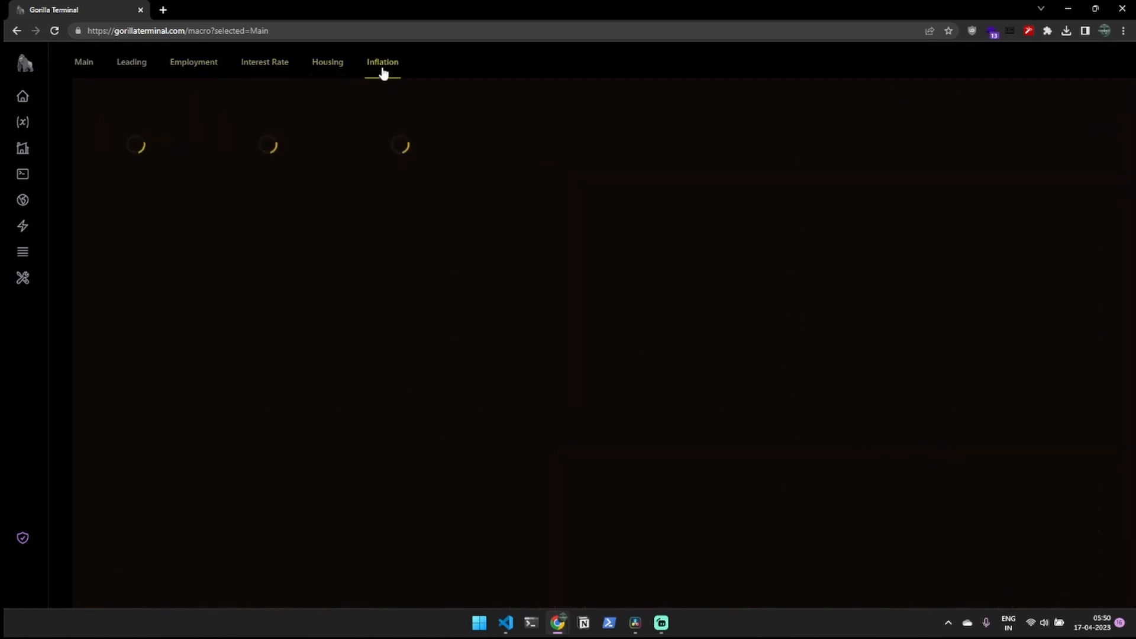
pyautogui.click(382, 61)
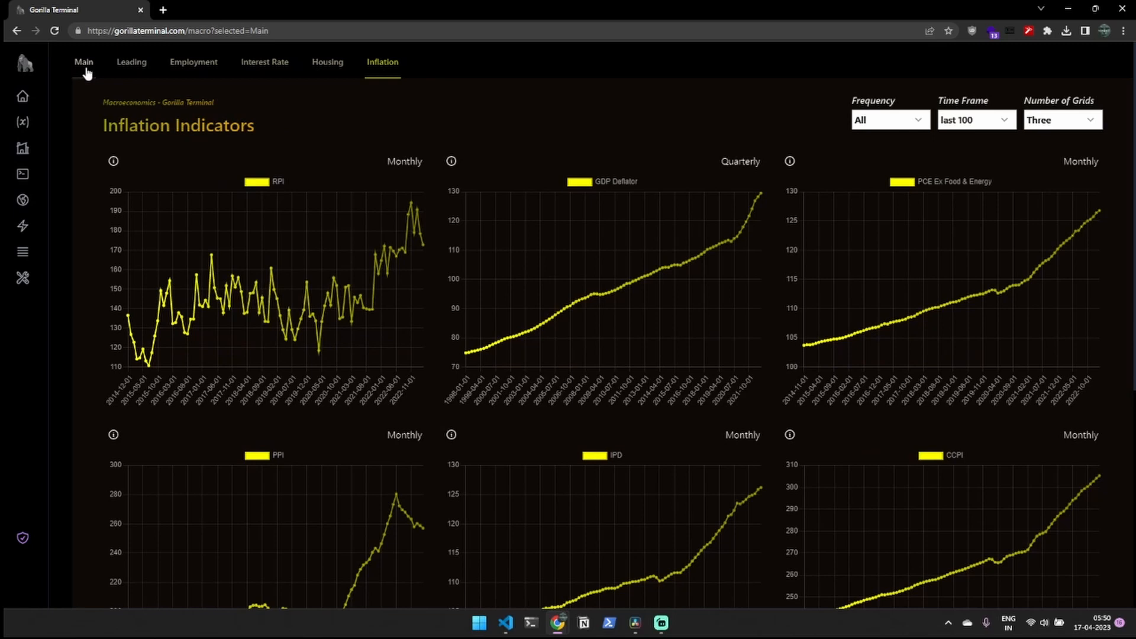
pyautogui.click(83, 61)
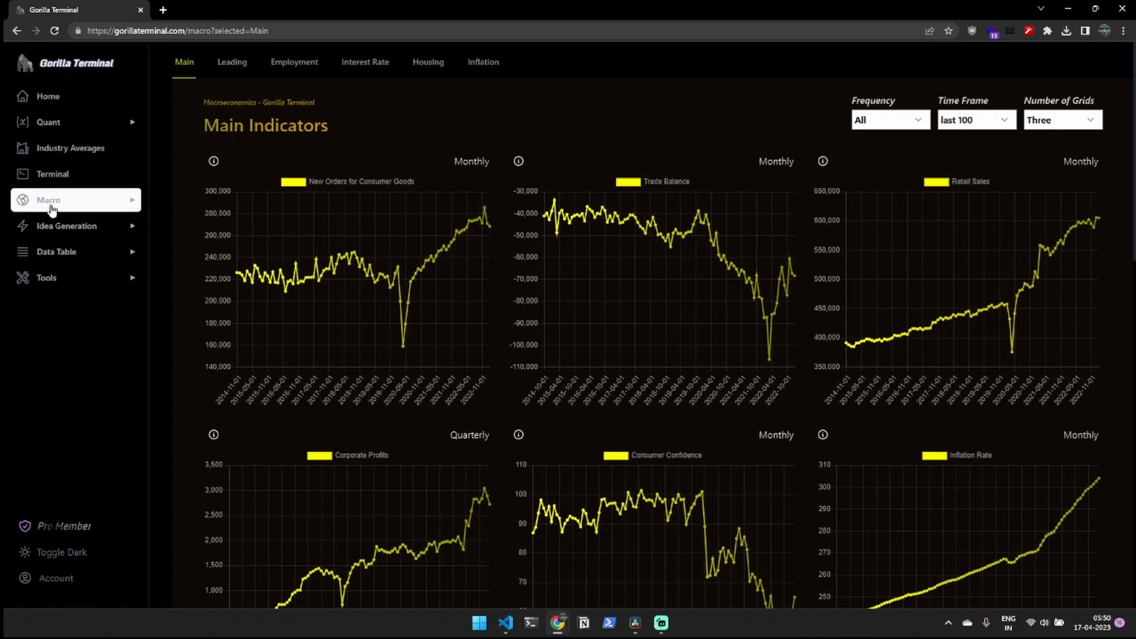
# Step: Show top shorted stocks filtered to Communication Services, sorted by short percent of float
pyautogui.click(66, 224)
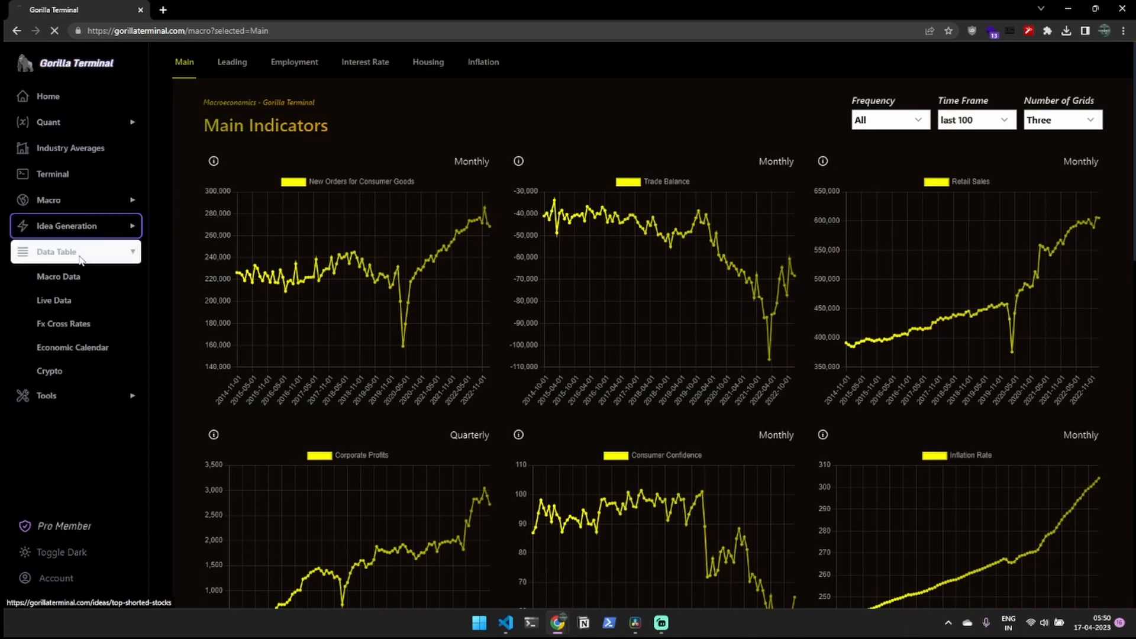
pyautogui.click(70, 225)
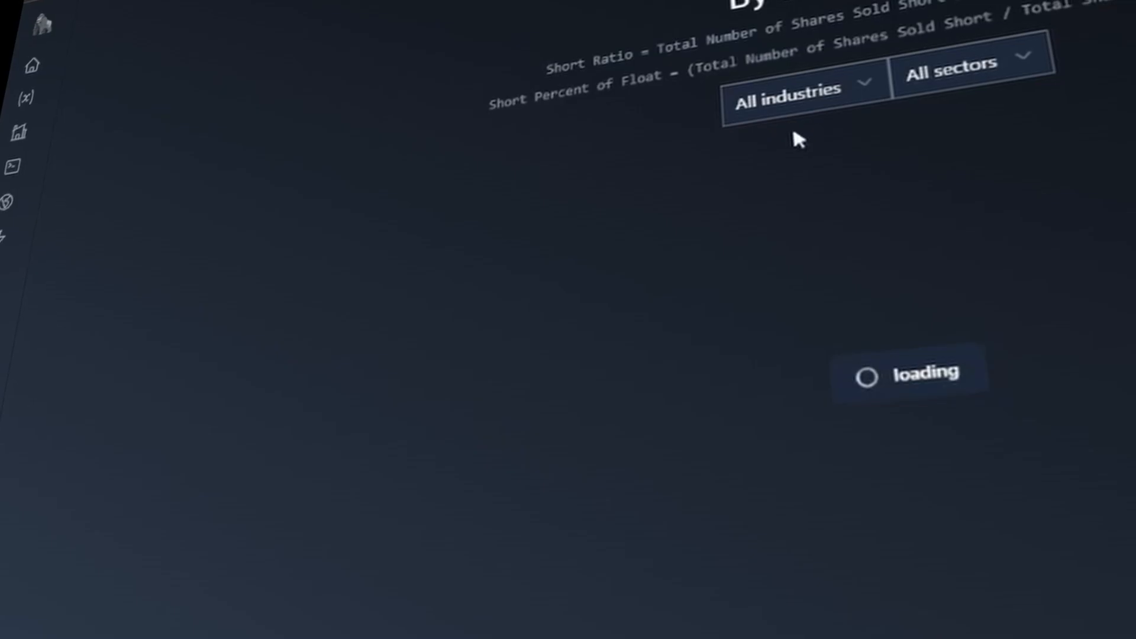
pyautogui.click(796, 99)
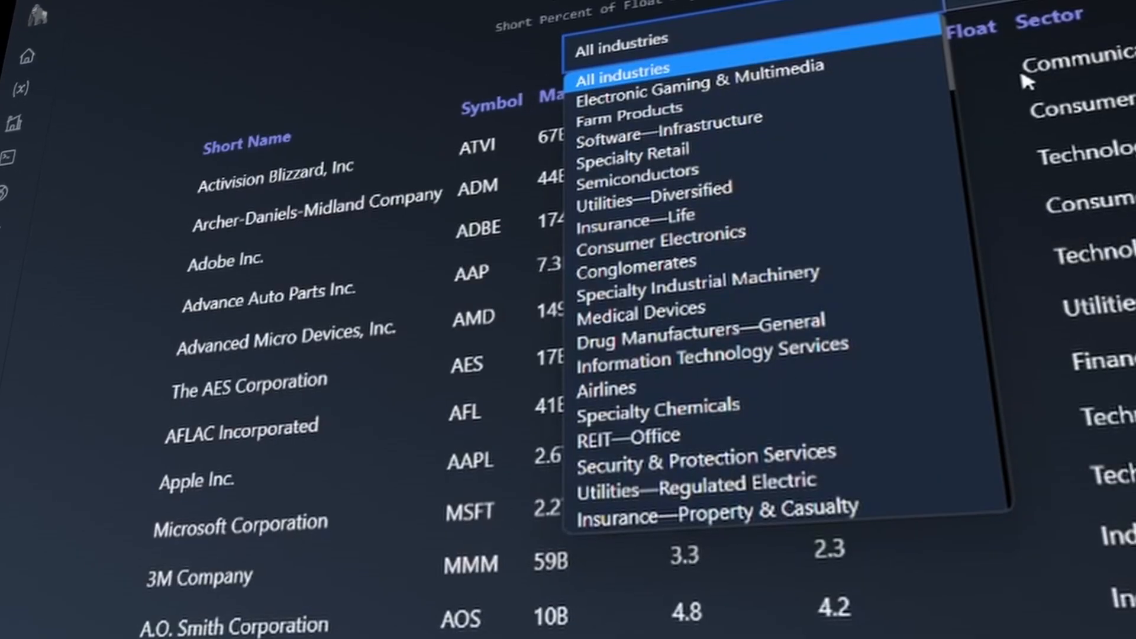
pyautogui.click(660, 232)
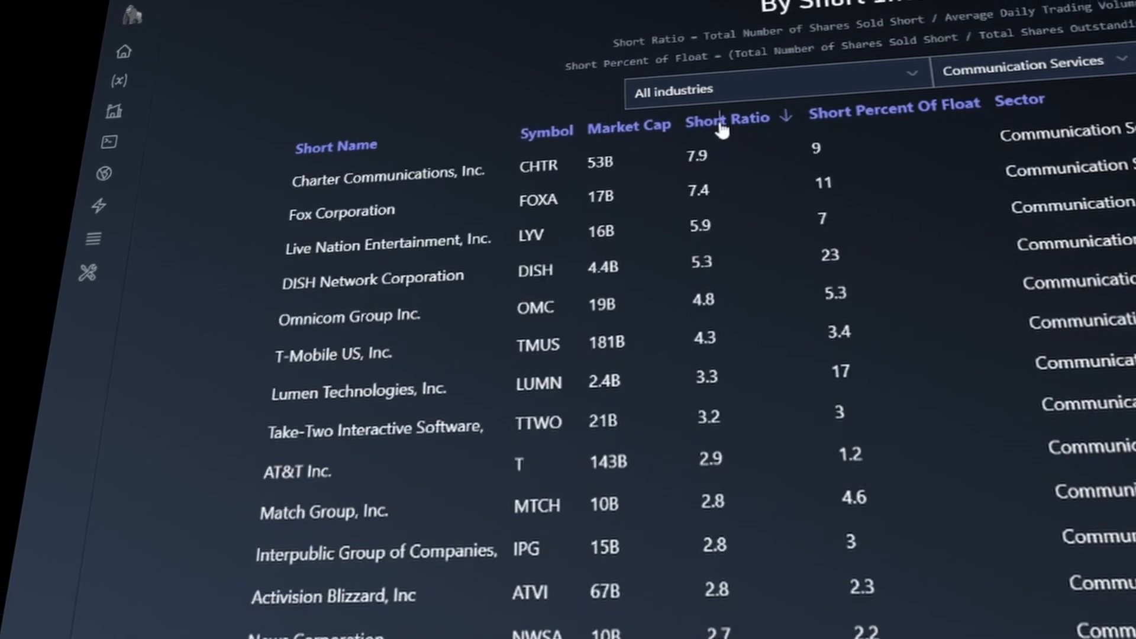
pyautogui.click(892, 108)
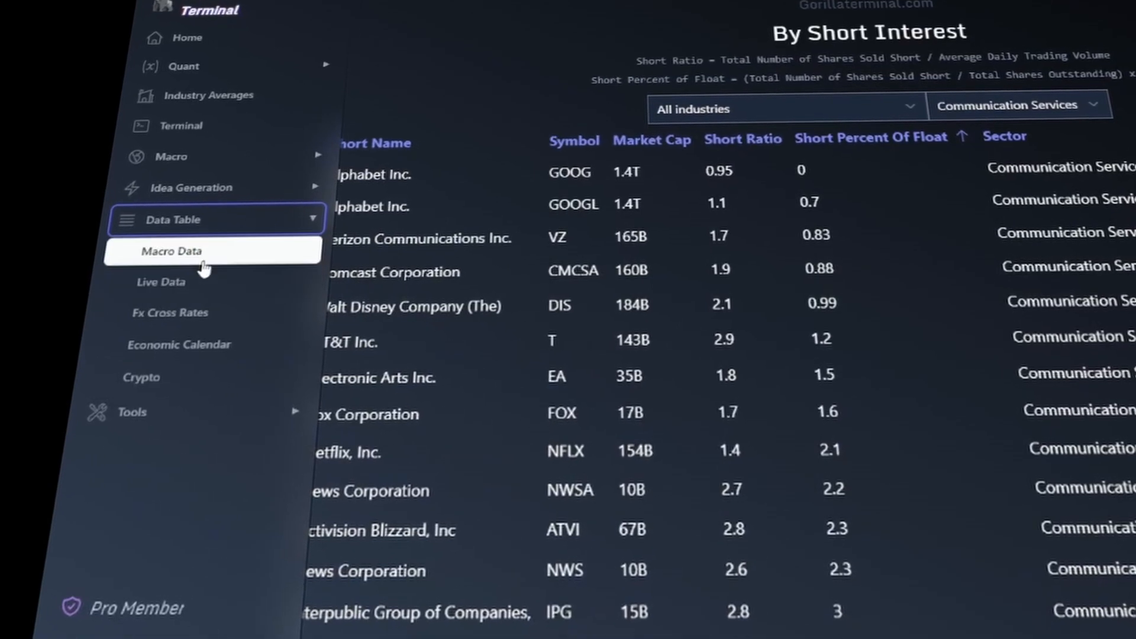
# Step: Show the Macro Data table of indicators with last, current, MoM, 6M and YoY changes
pyautogui.click(170, 250)
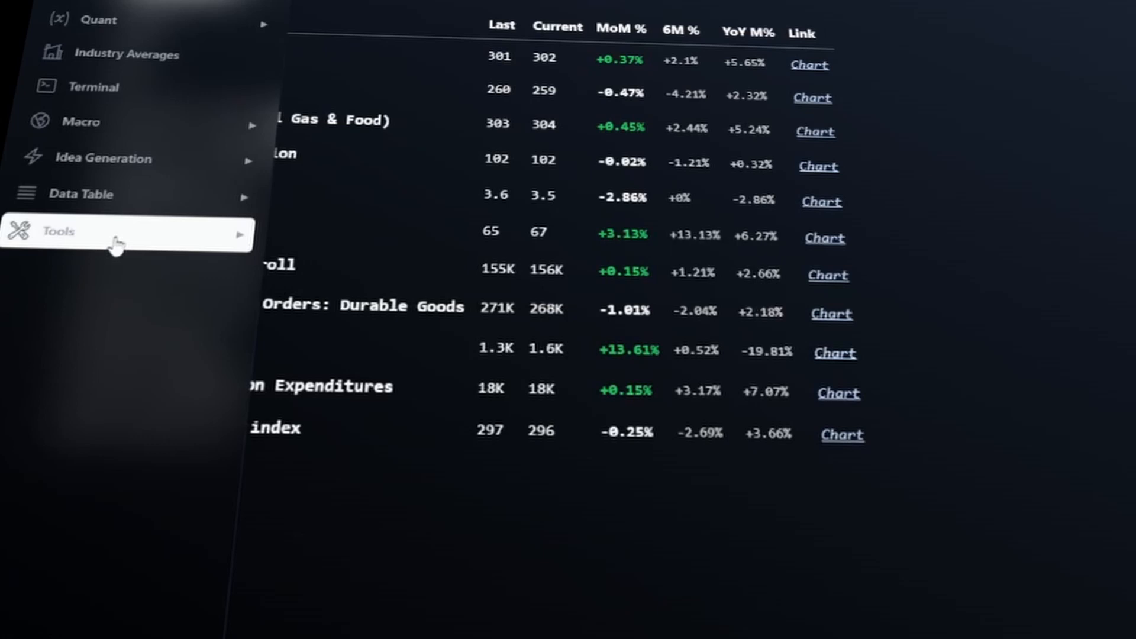